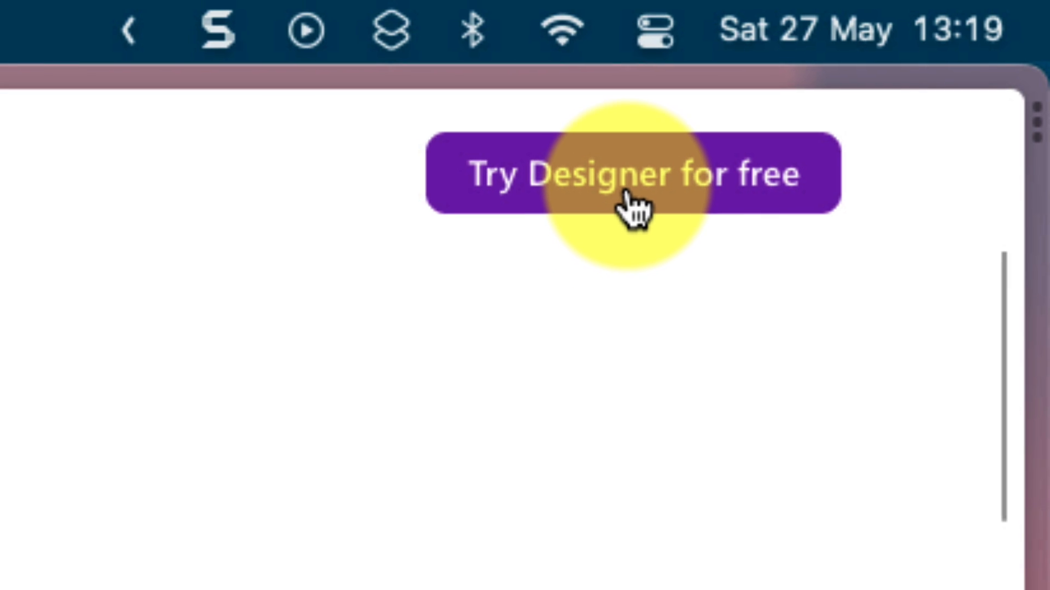
- Start Designer for free and sign in with a Microsoft account
click(633, 174)
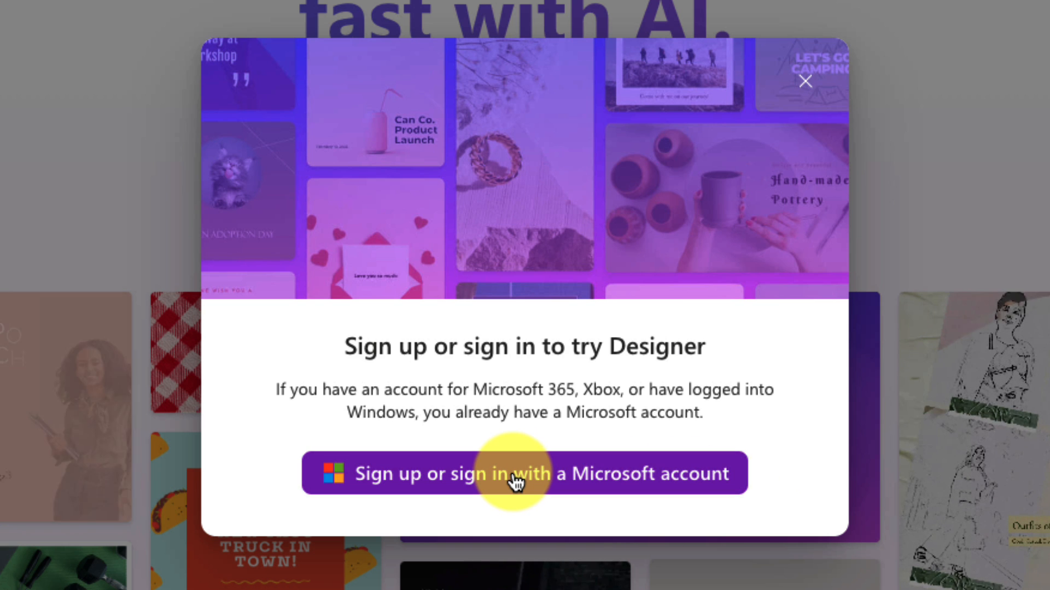
click(524, 473)
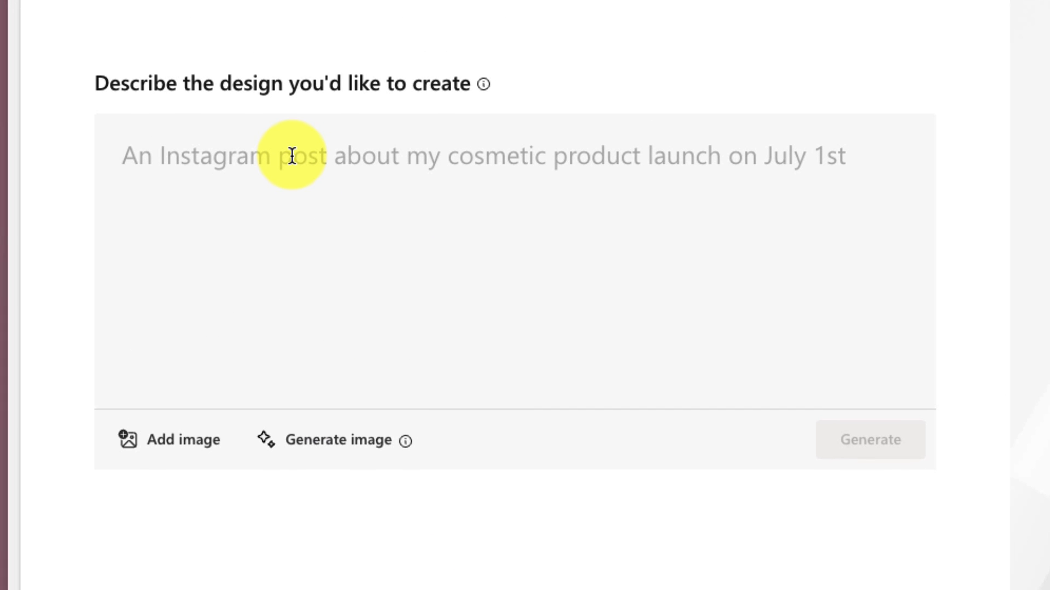
- Enter the description 'An Instagram reel to promote an upcoming trip to NYC'
text(An Ins)
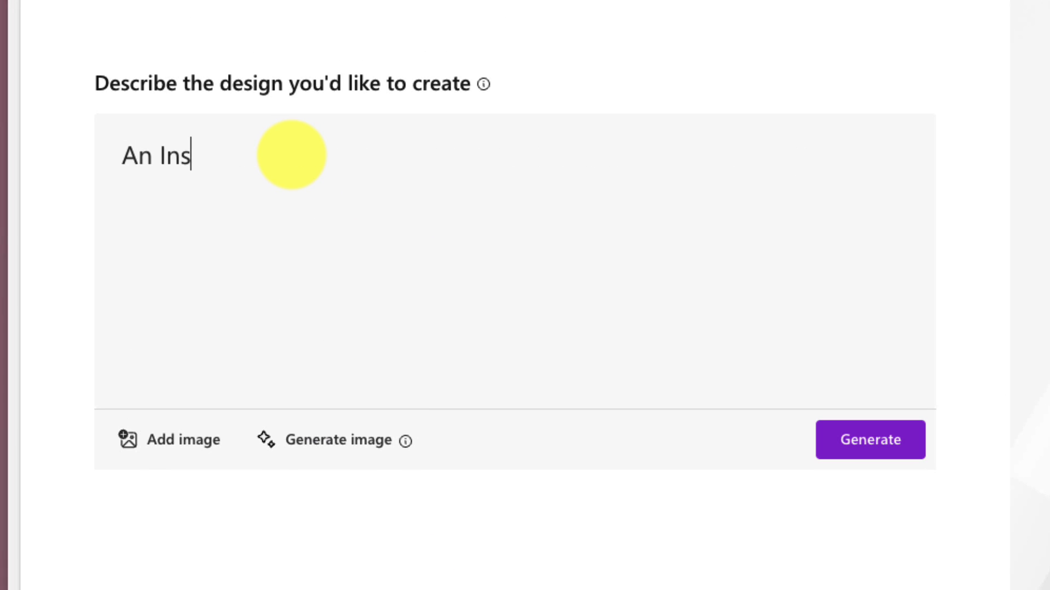
text(tagram reel to pro)
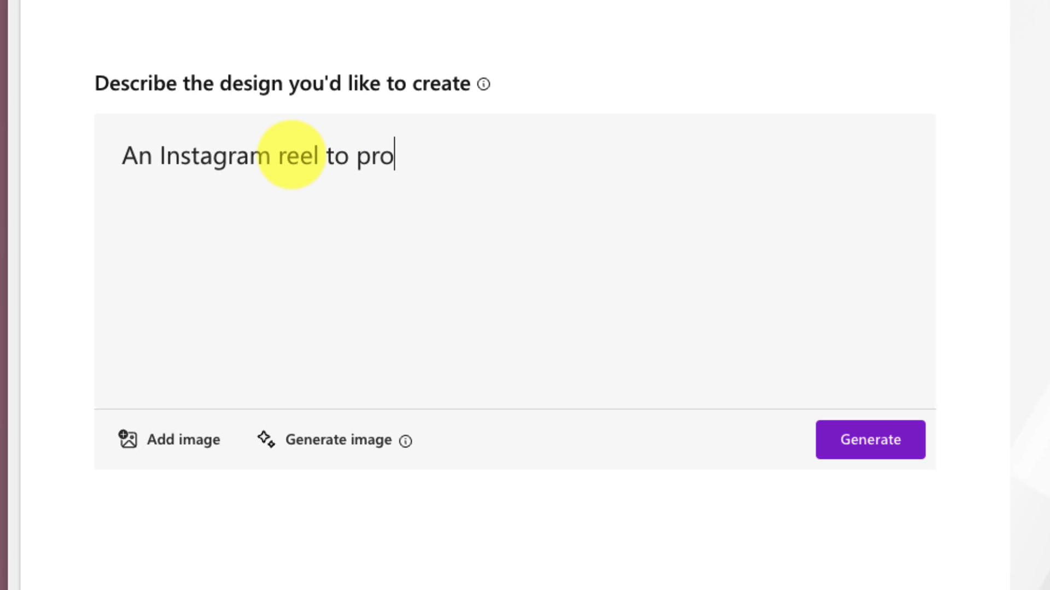
text(mote an upcomi)
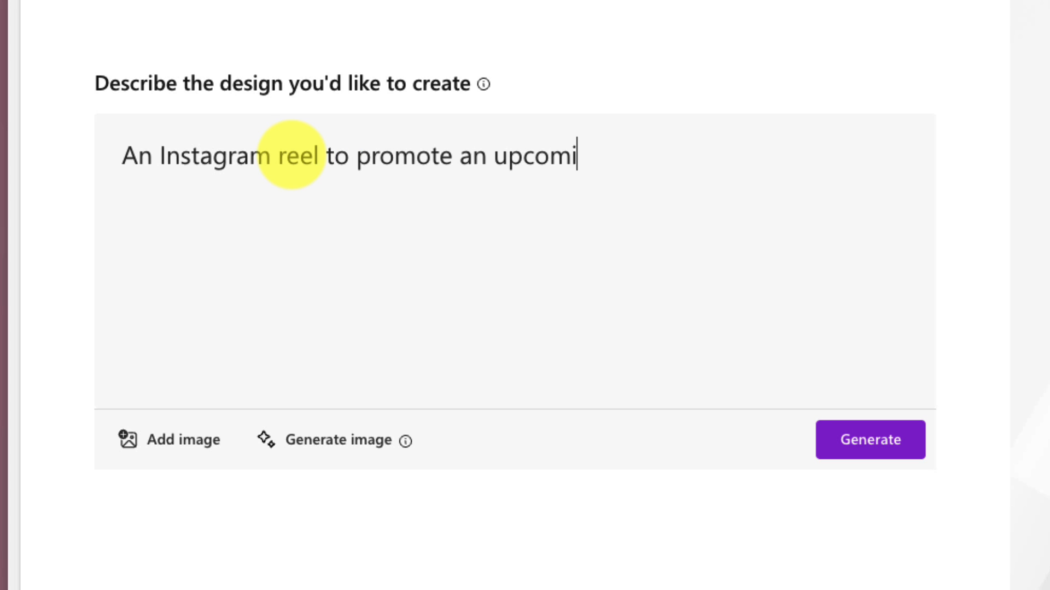
text(ng trip to)
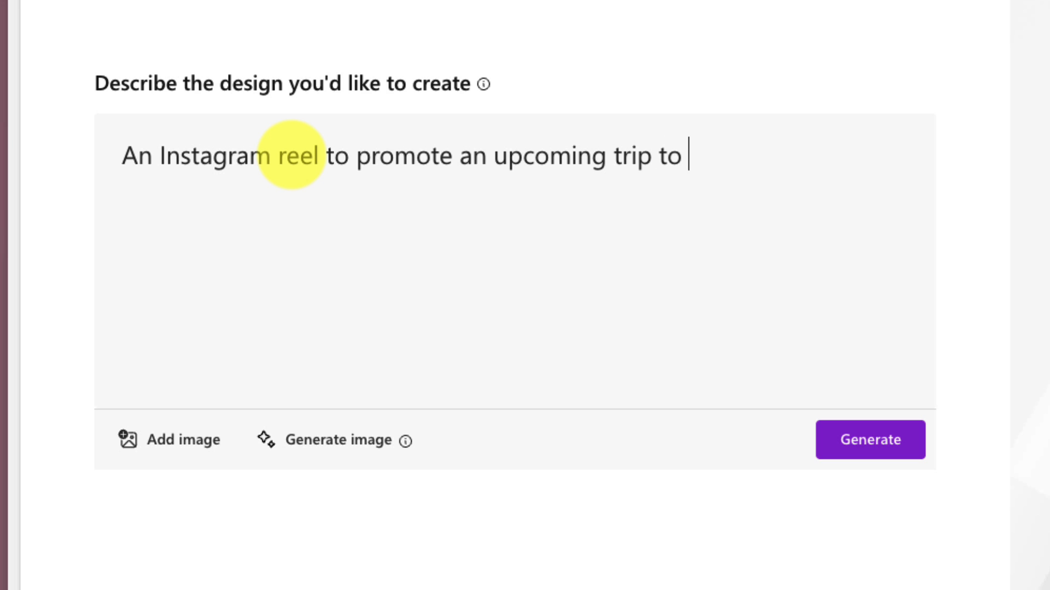
text(NYC)
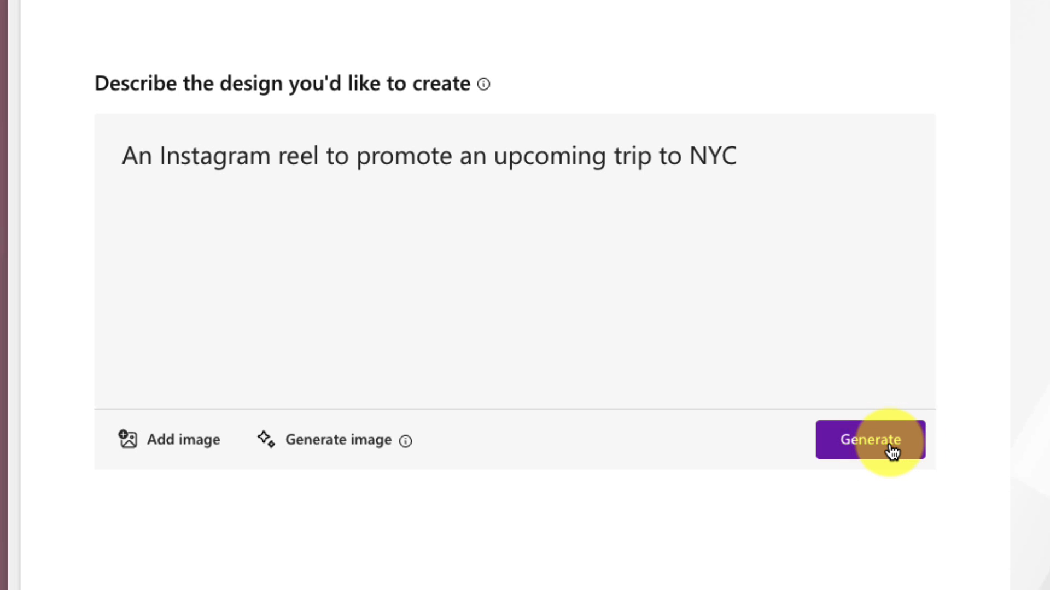
- Generate the reel designs, preview the sunset skyline option larger, then close the preview
click(871, 439)
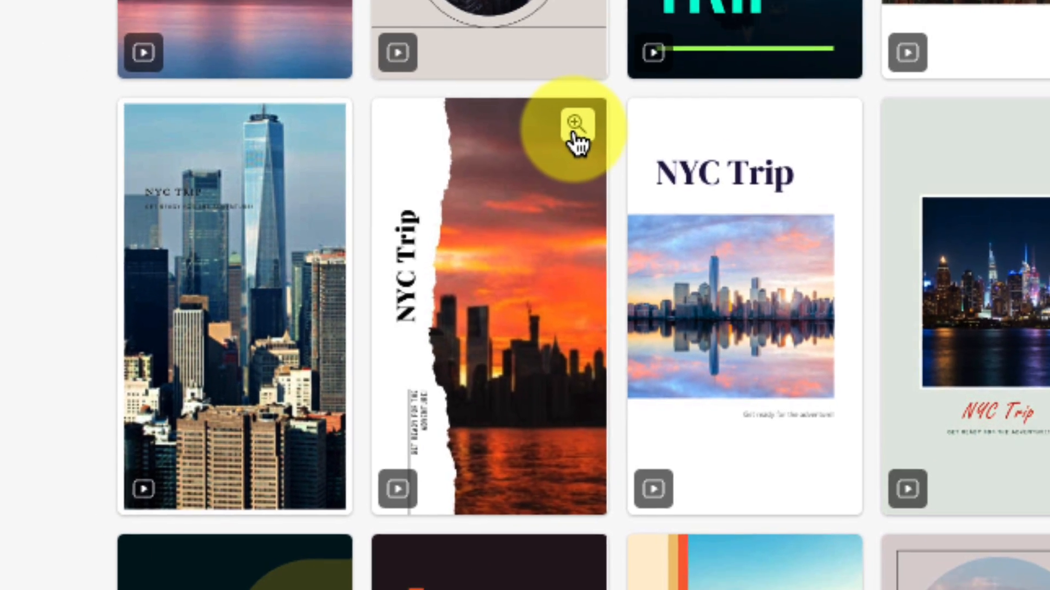
click(574, 125)
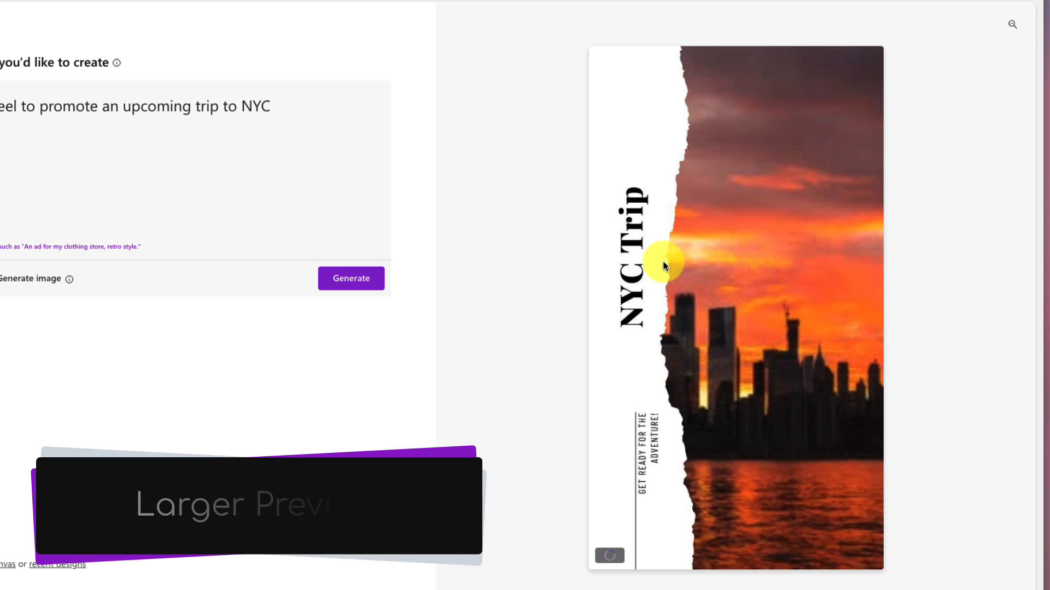
click(606, 556)
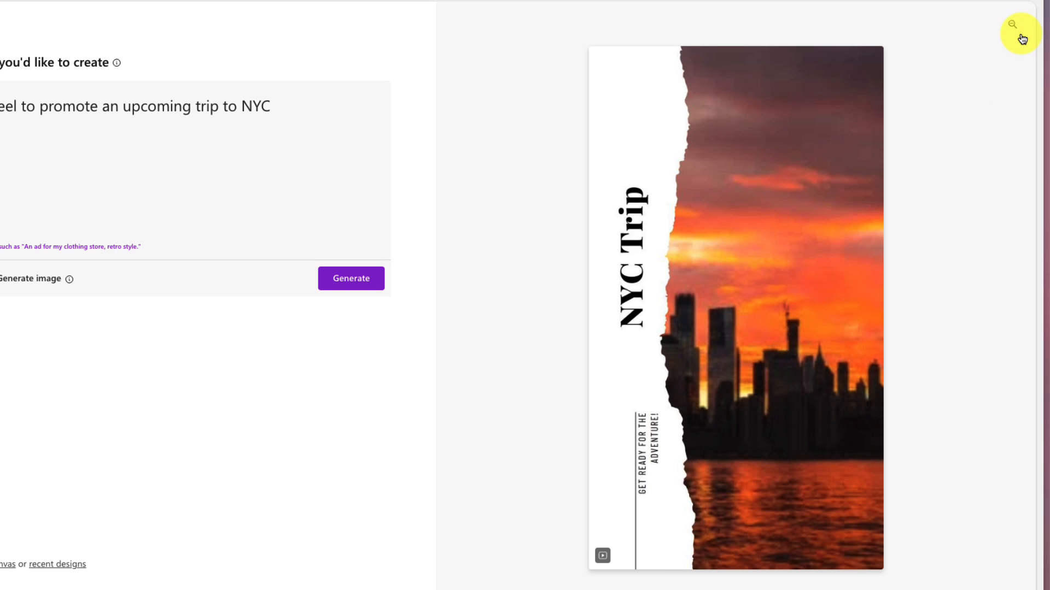
click(1020, 34)
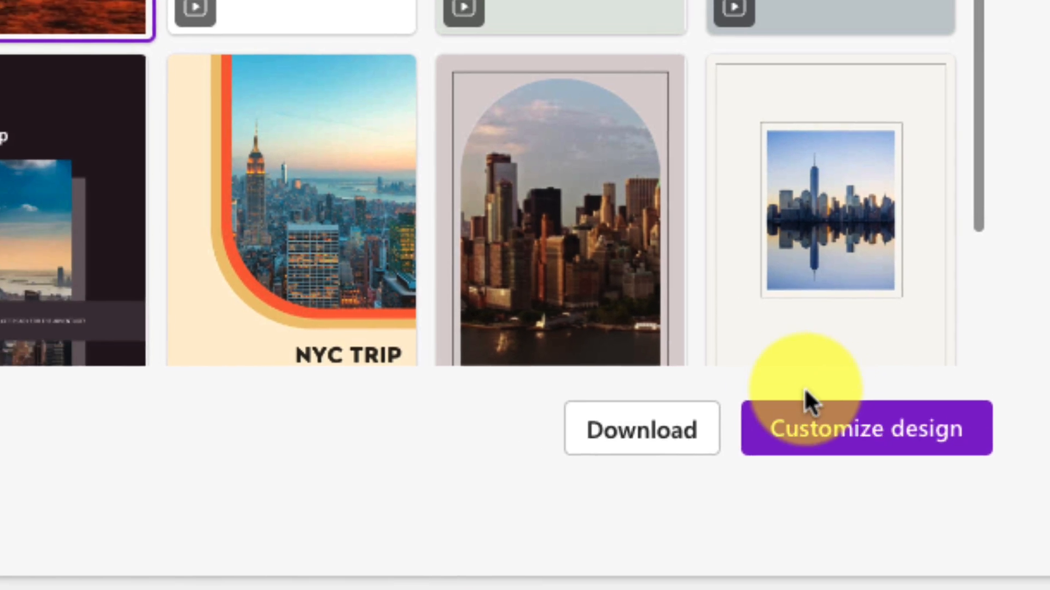
- Generate images from a manga NYC prompt using the 'midview, highly detailed' suggestion
click(864, 429)
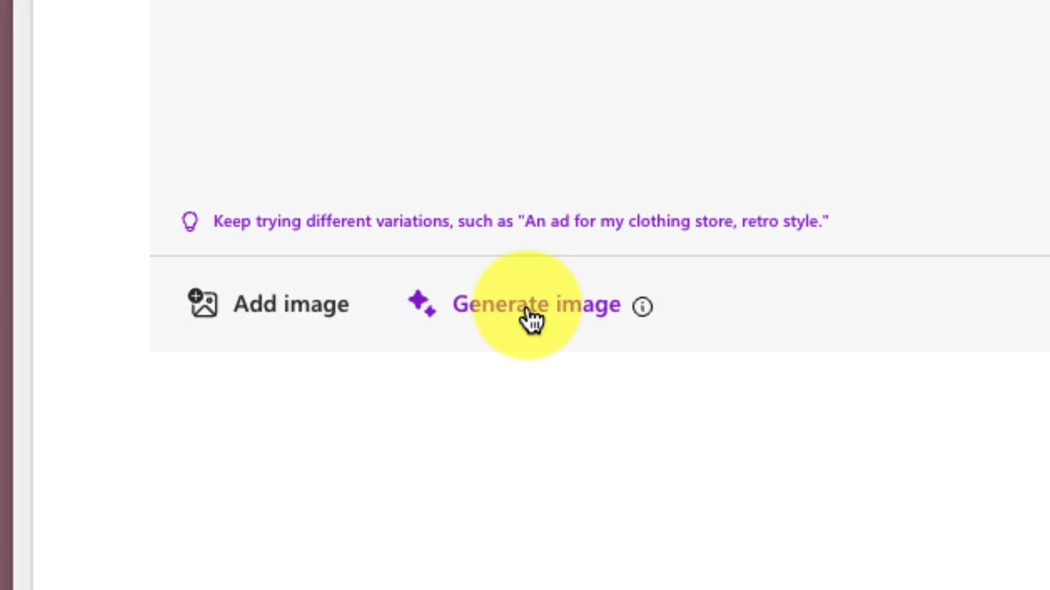
click(542, 305)
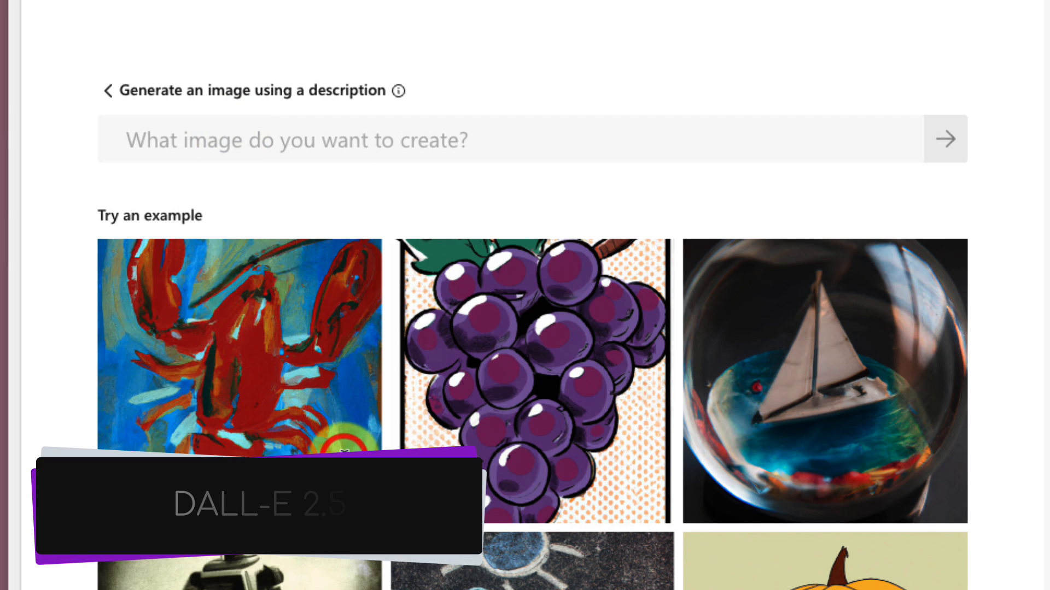
text(A)
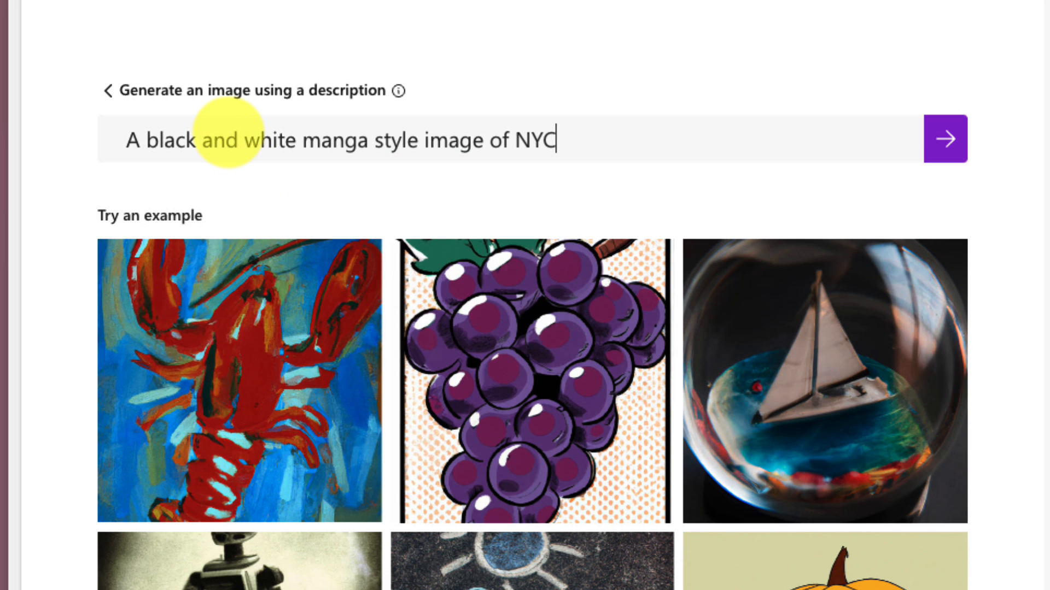
click(334, 139)
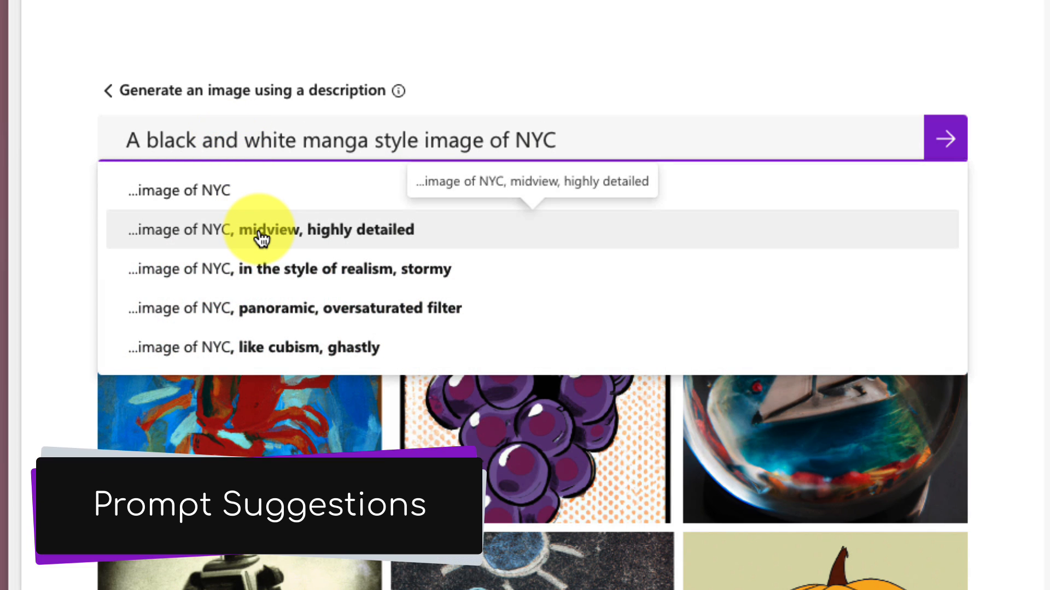
click(267, 230)
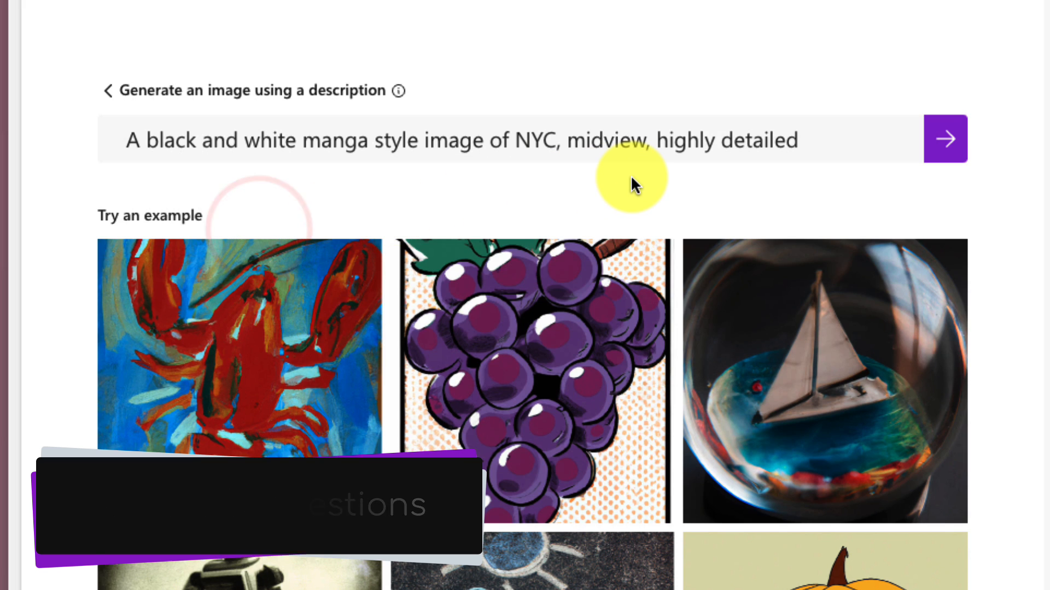
click(946, 138)
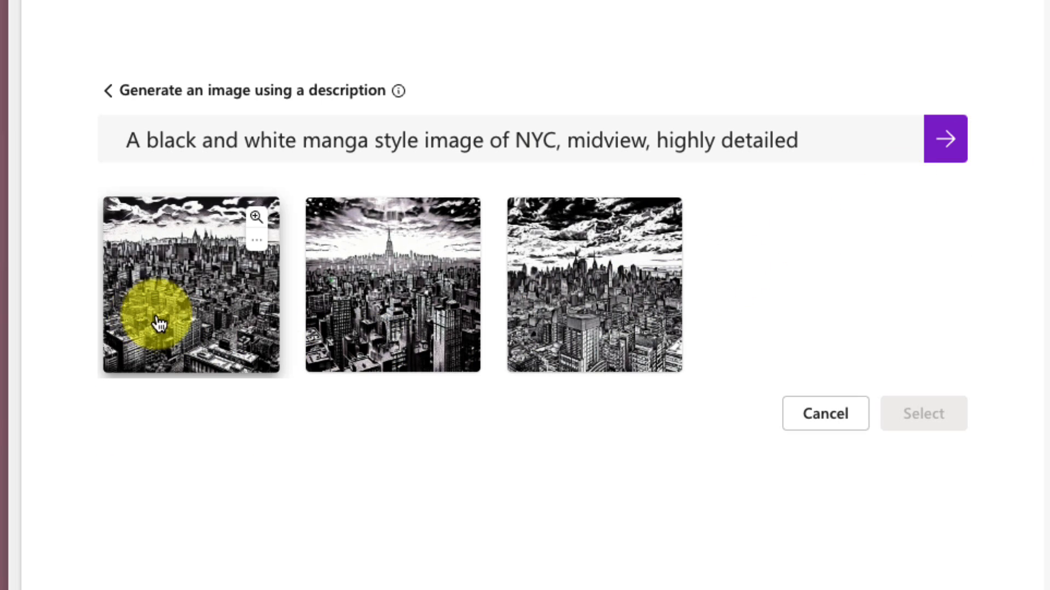
- Choose one black-and-white manga city image and attach it to the reel description
click(392, 285)
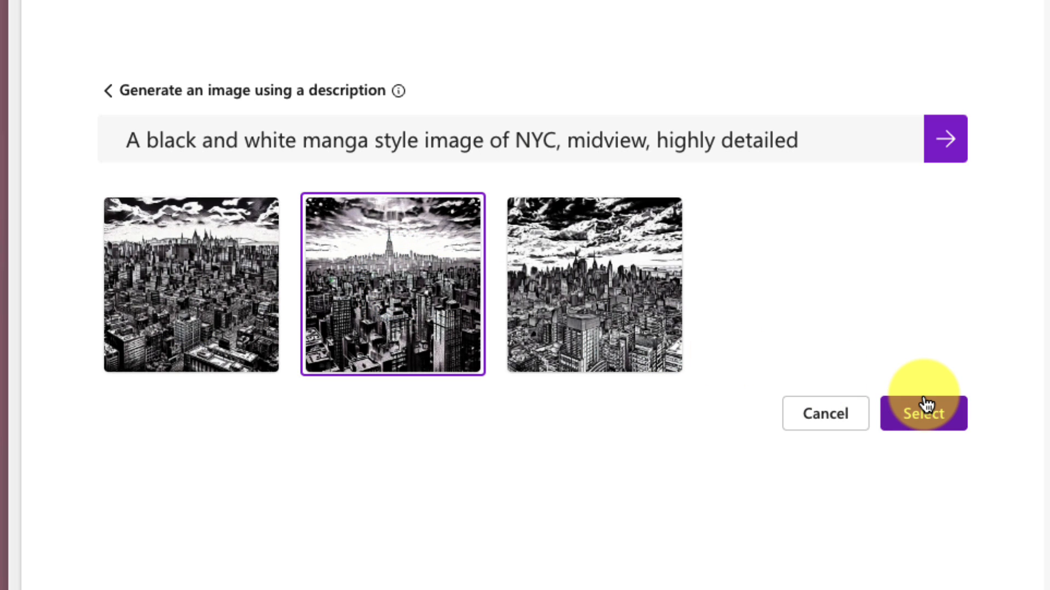
click(923, 414)
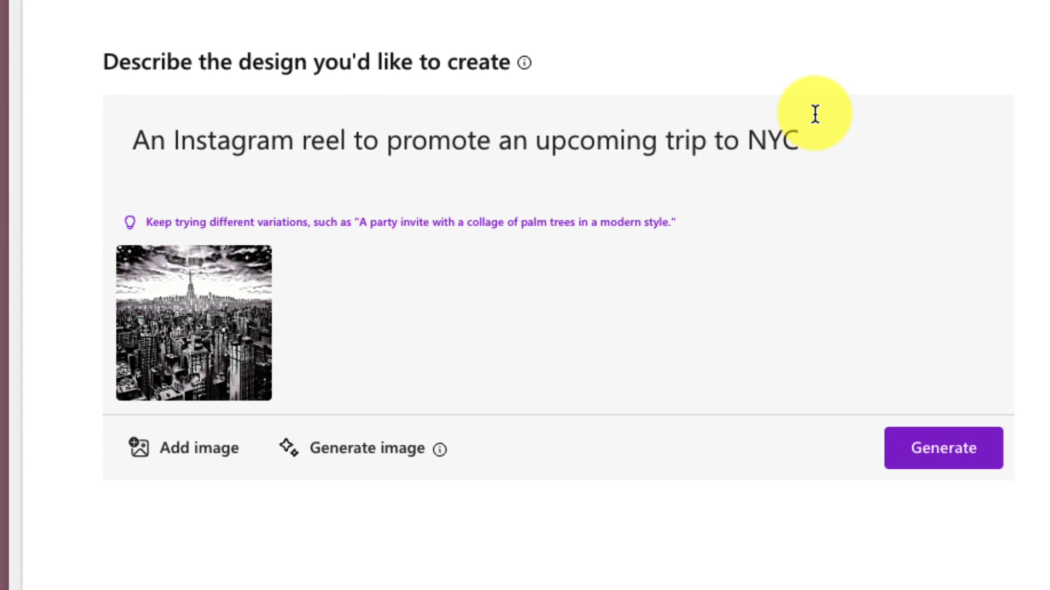
- Regenerate reel designs with the manga image and customize the chosen city design
click(942, 449)
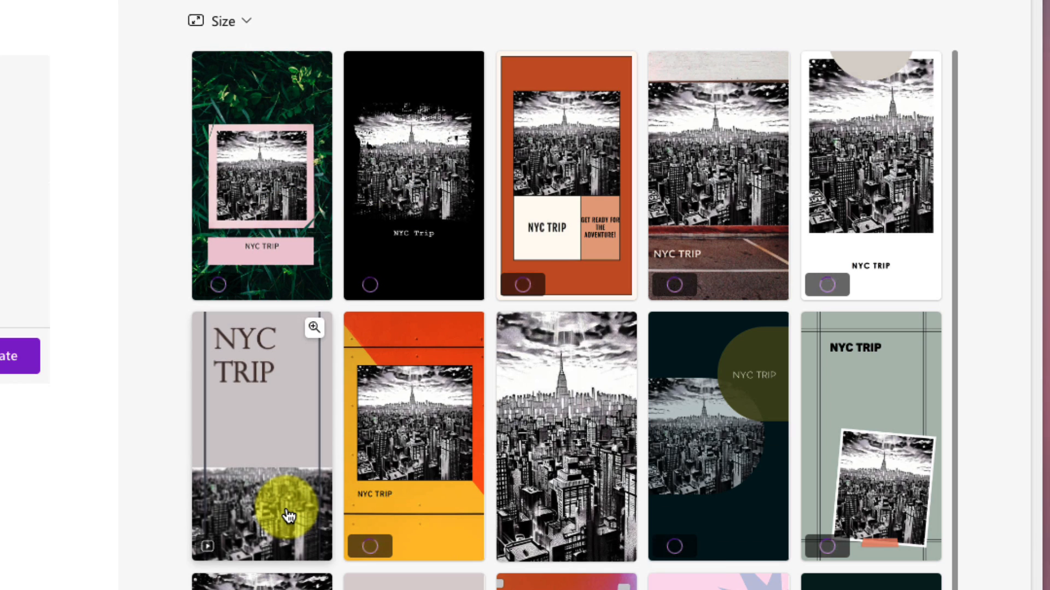
mouse_move(733, 463)
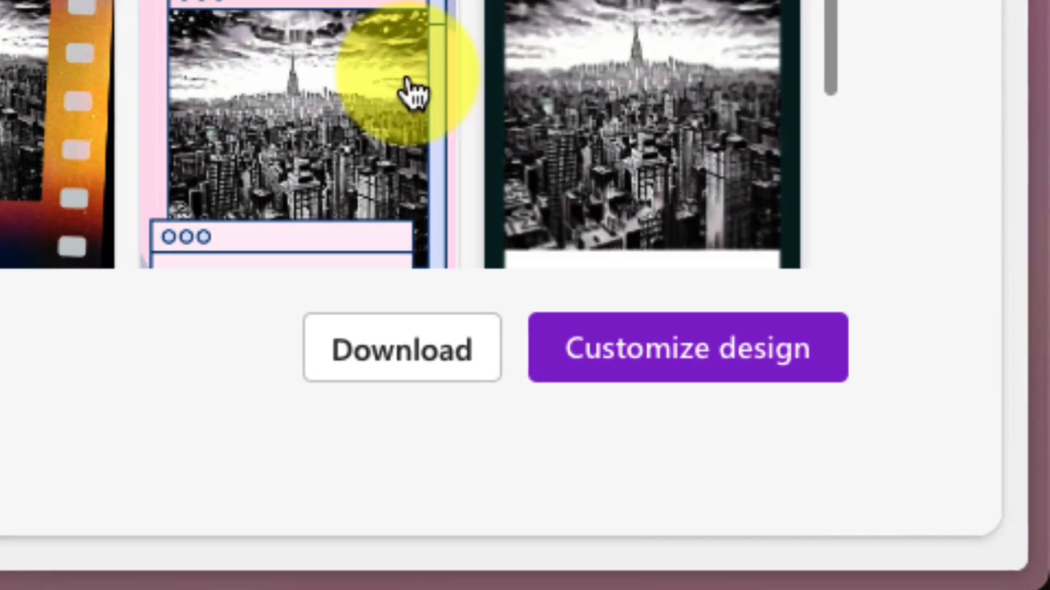
mouse_move(735, 395)
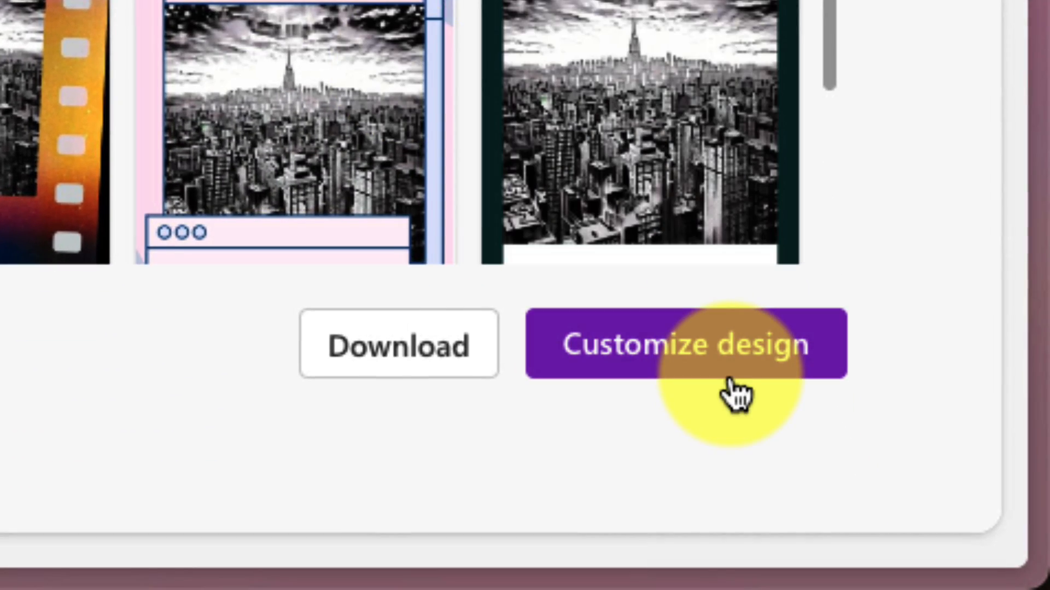
click(685, 344)
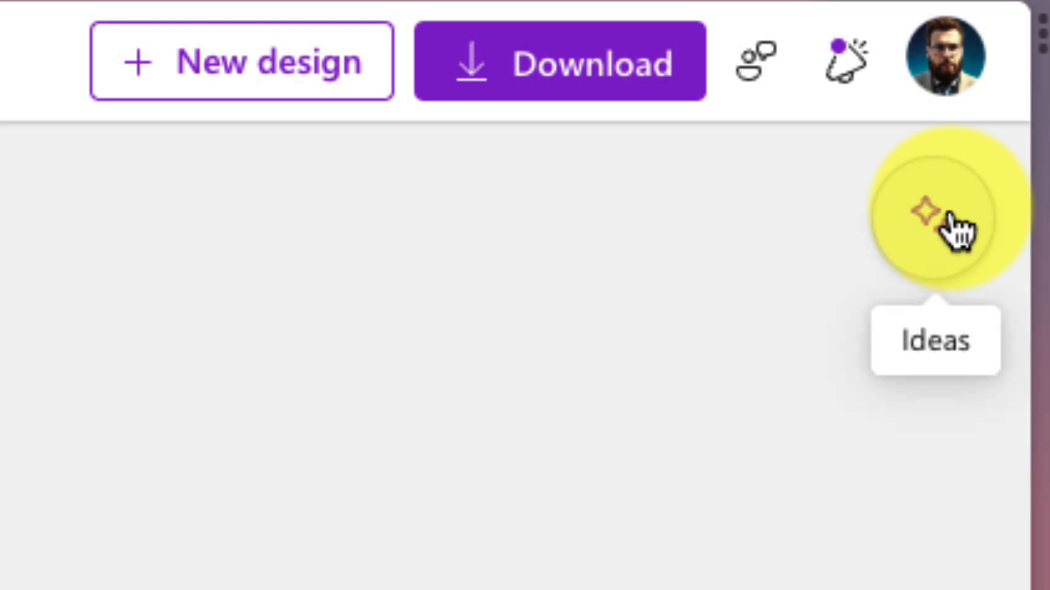
- Show alternative layout ideas for the NYC Trip reel
click(944, 214)
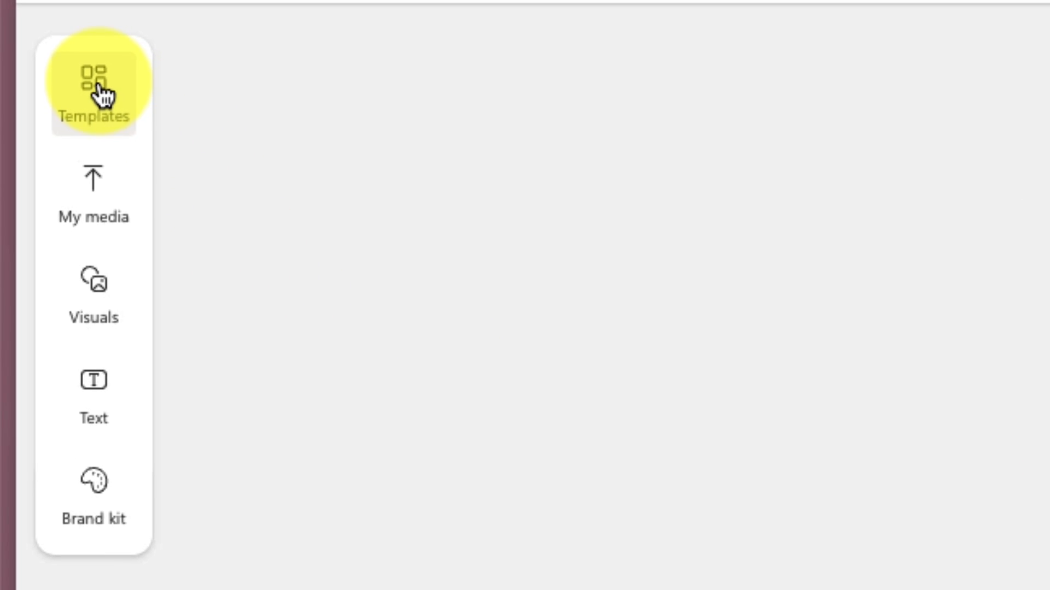
- Search templates for travel and apply the pagoda TRAVEL template to the reel
click(95, 87)
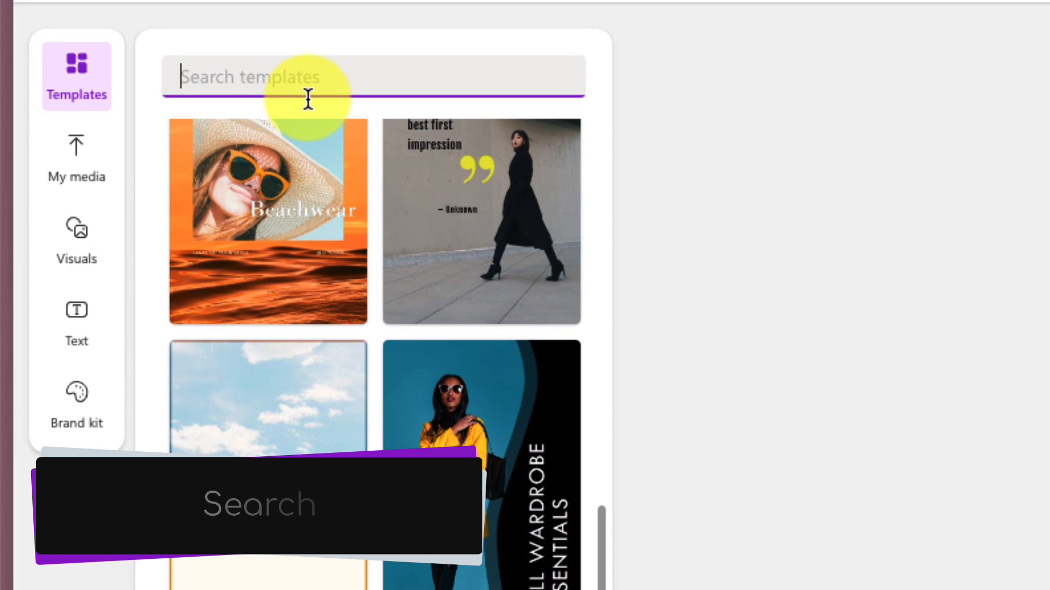
text(tras)
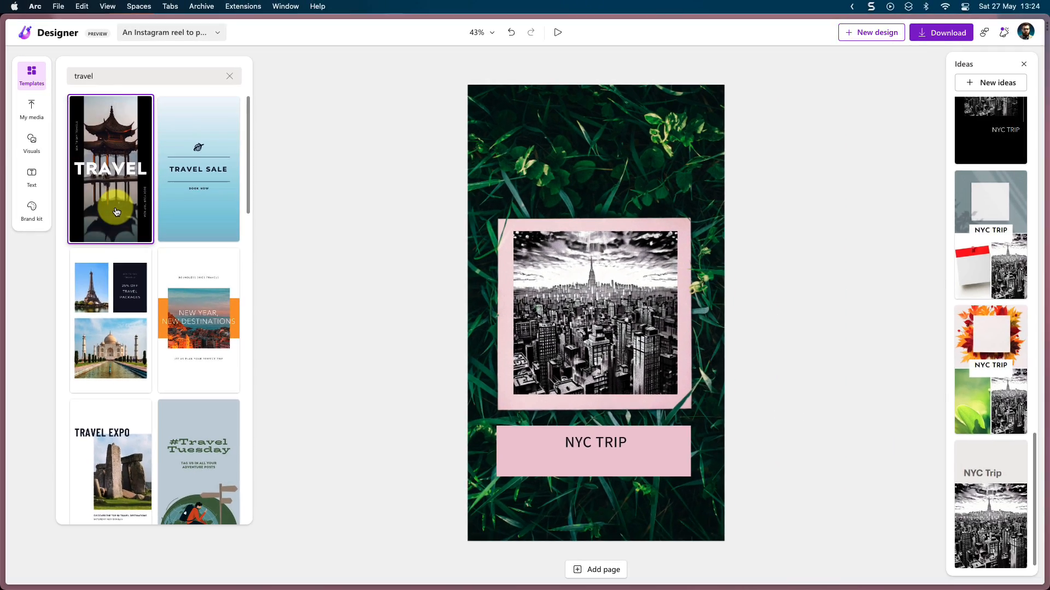
click(109, 168)
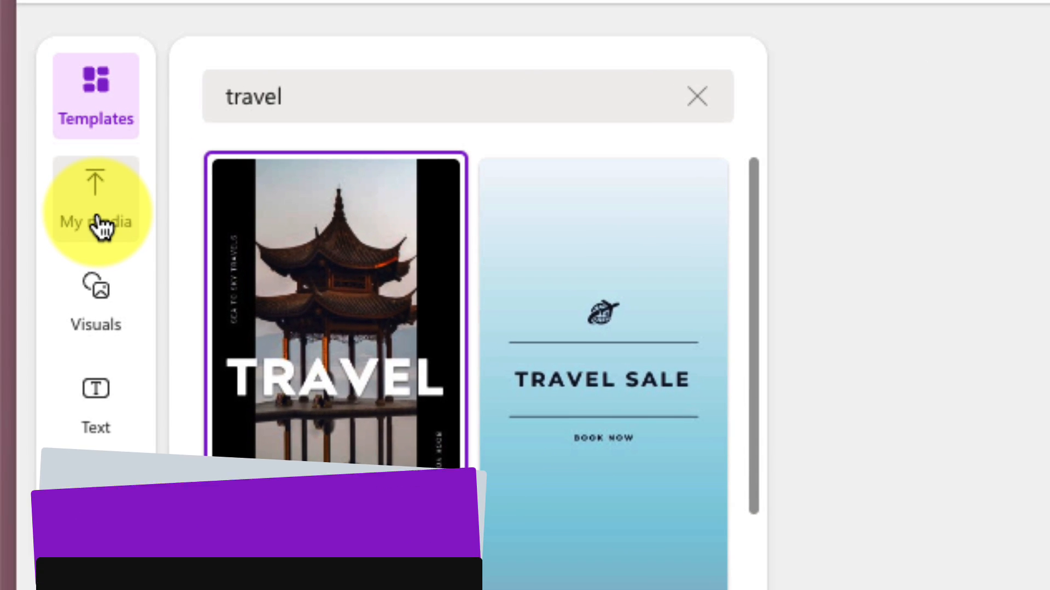
- From My media, add the black-and-white skyline image to the travel layout
click(97, 207)
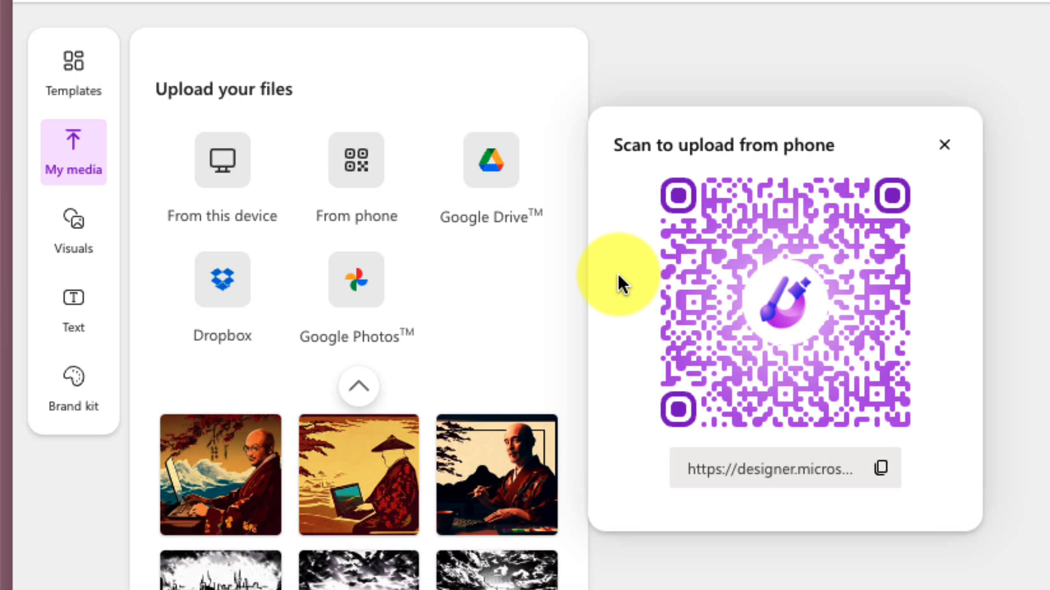
click(944, 144)
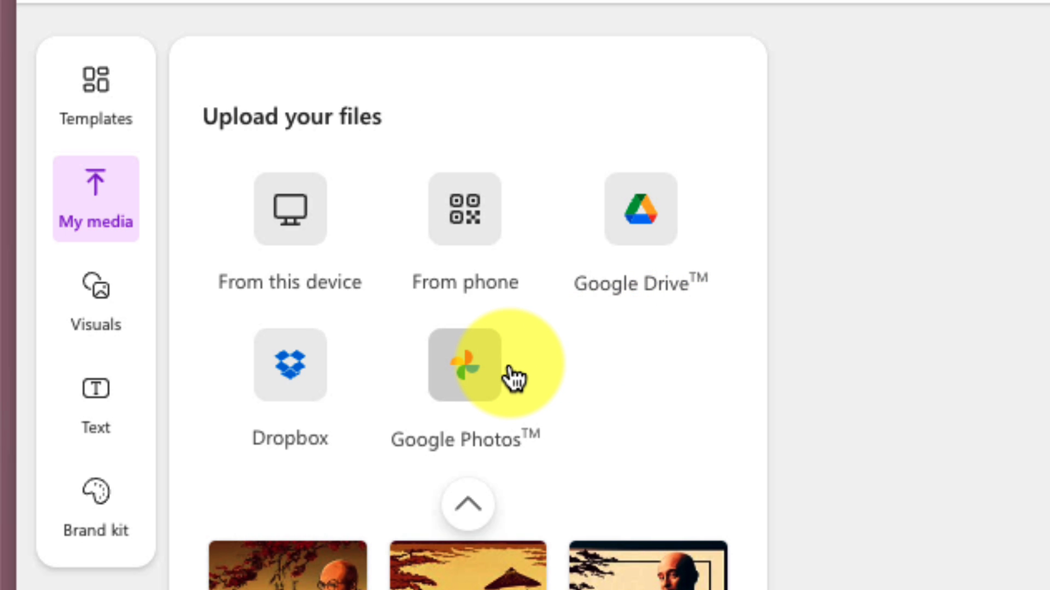
scroll(down, 3)
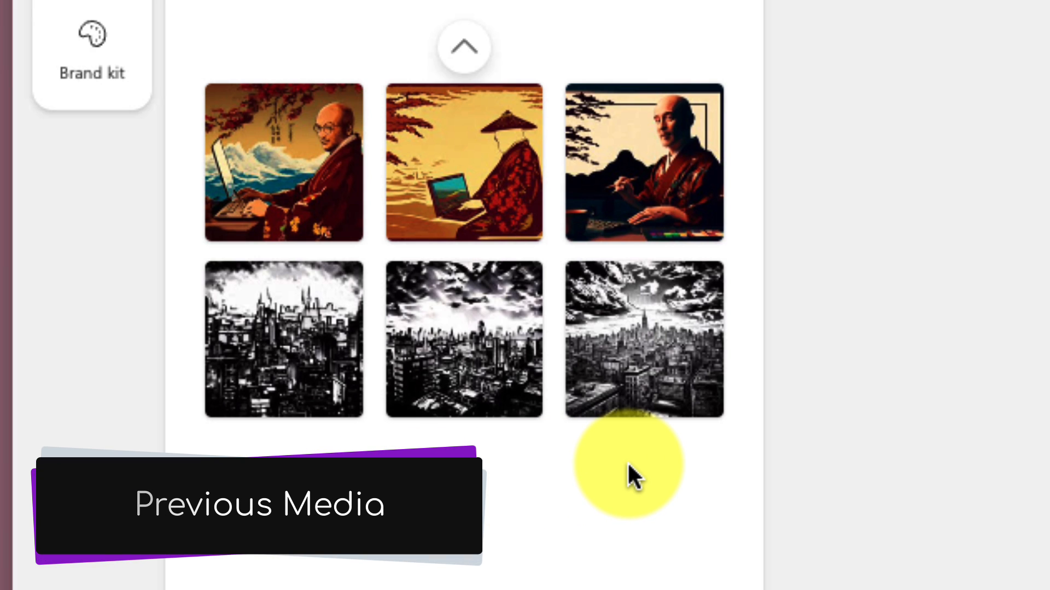
click(96, 315)
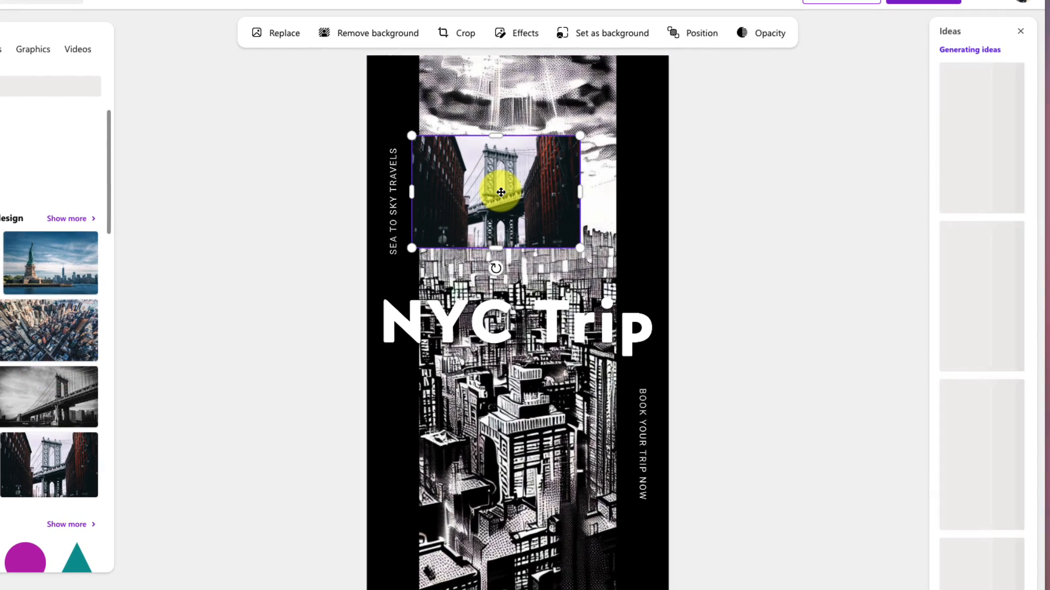
- Select the bridge photo and drag it out of the layout
click(522, 33)
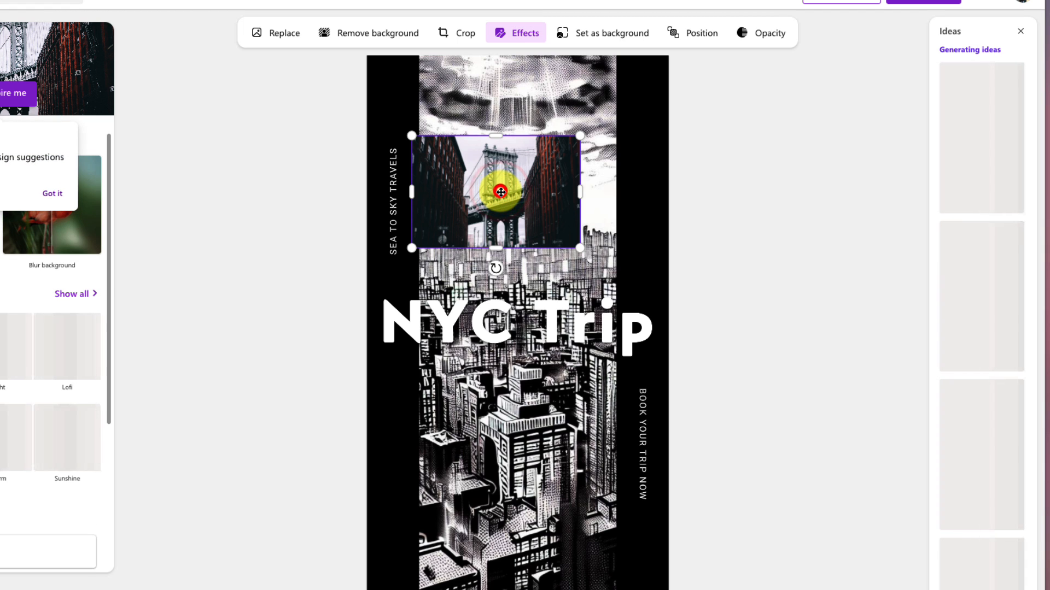
drag(495, 195, 548, 121)
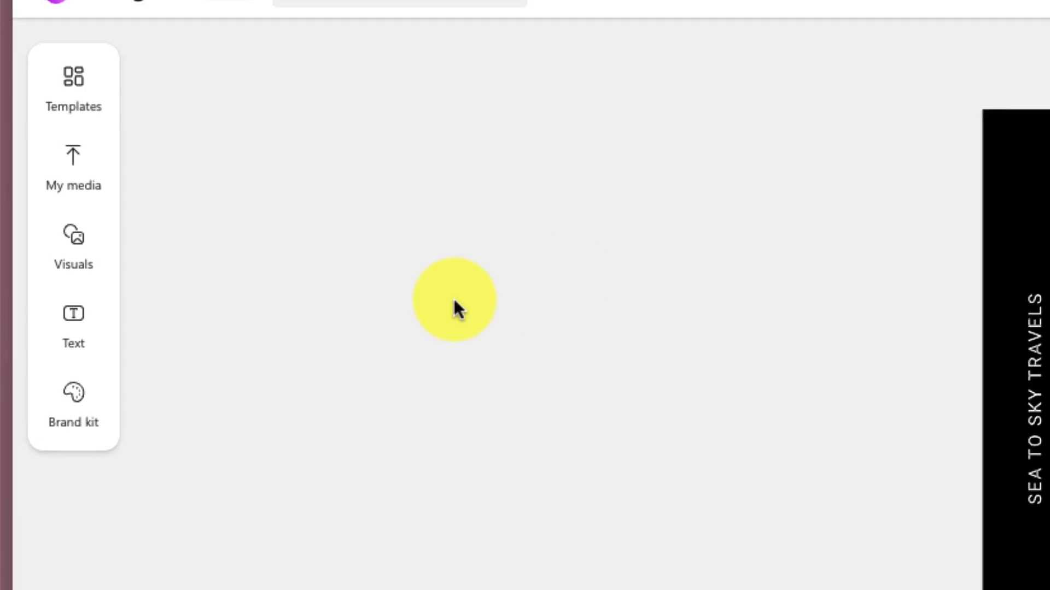
- Give the NYC Trip title a randomly suggested font via Inspire me
click(74, 328)
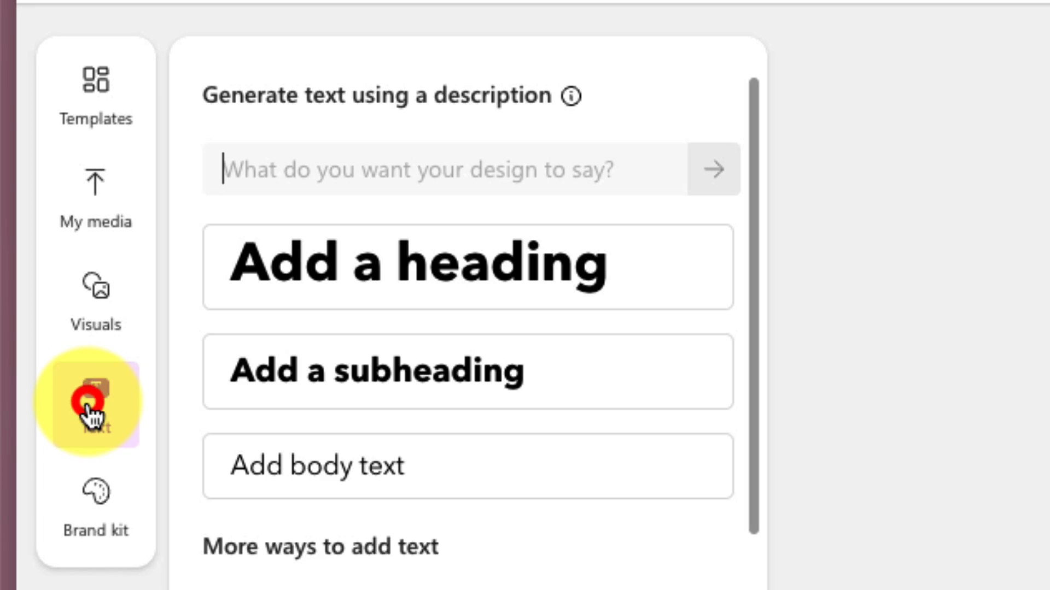
mouse_move(97, 401)
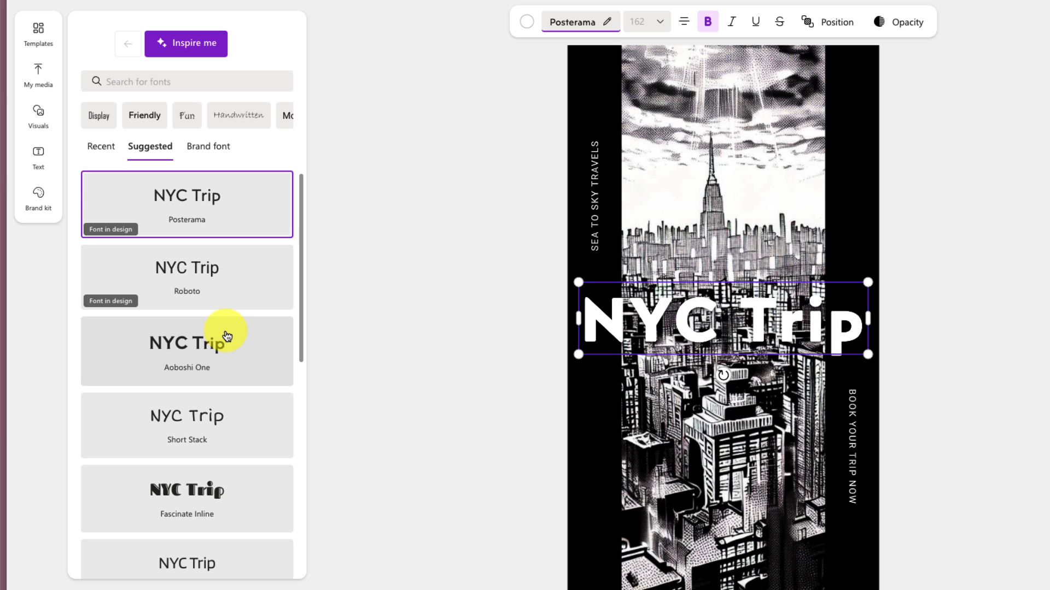
mouse_move(222, 432)
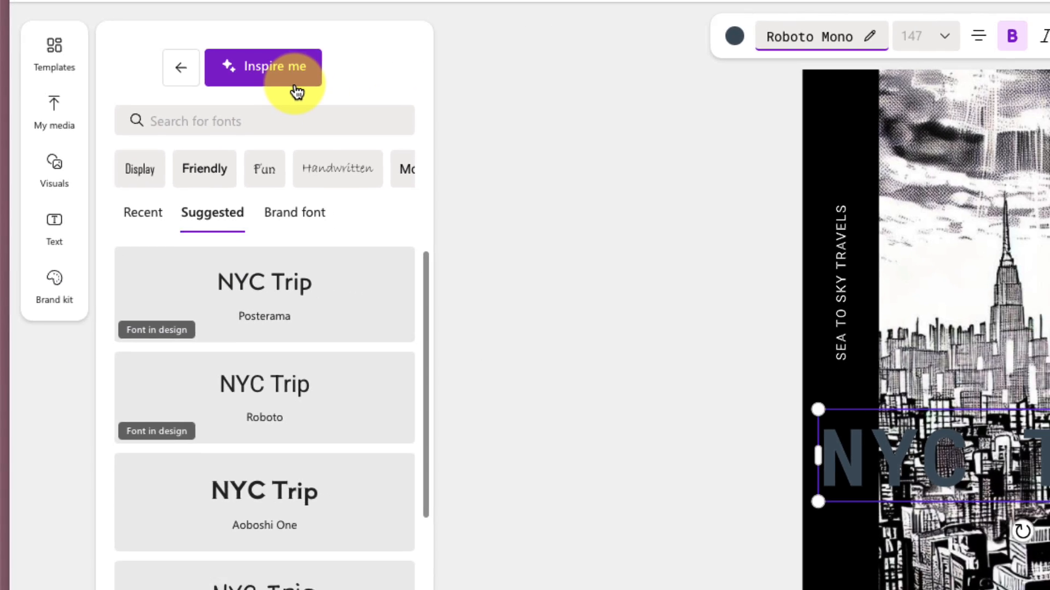
click(205, 545)
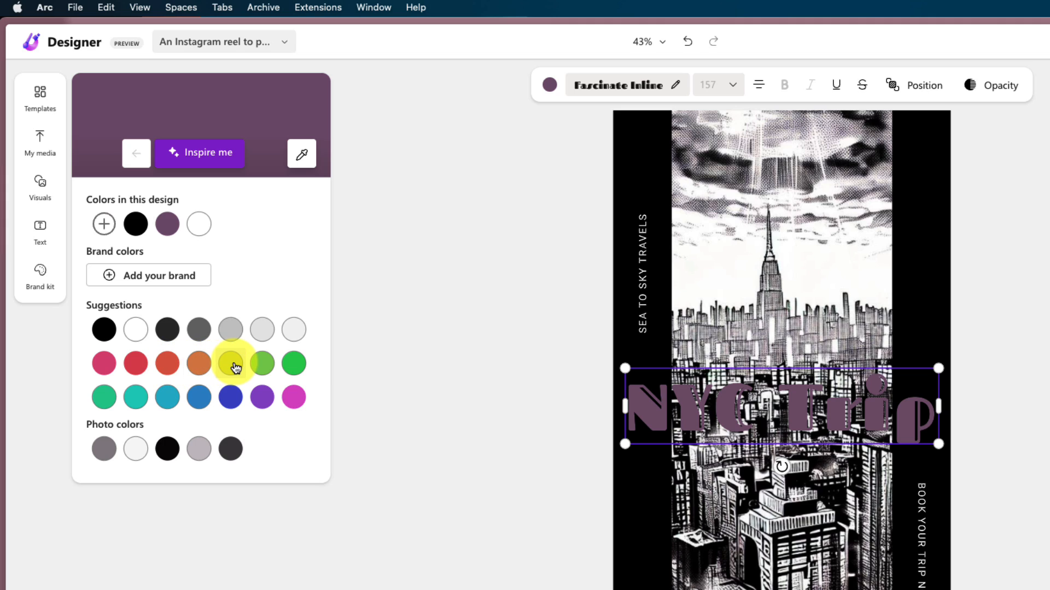
- Recolour the NYC Trip title with a swatch from the Suggestions palette
click(229, 363)
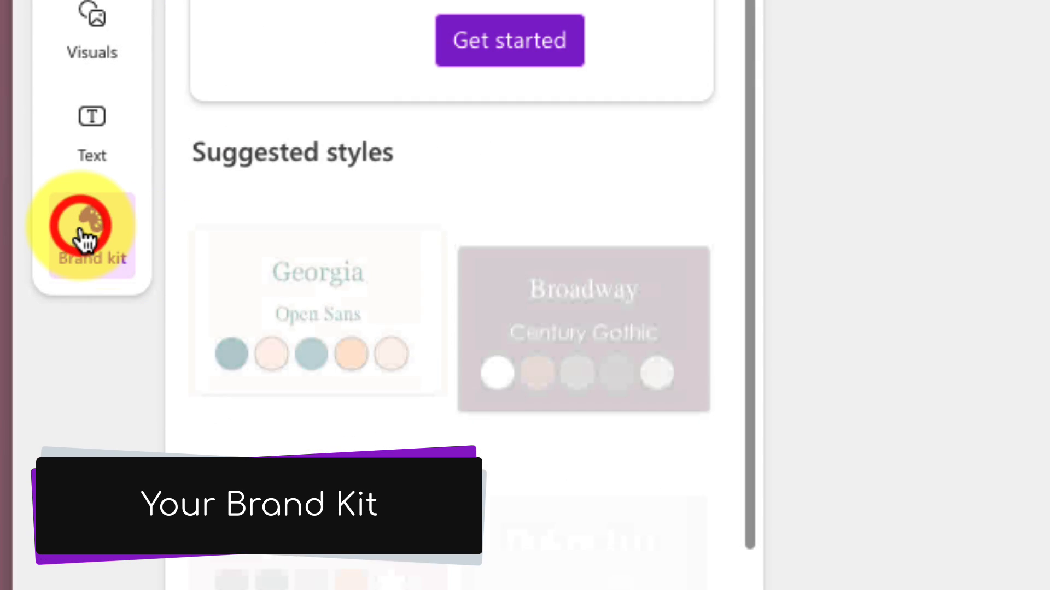
- Apply the Modern Love brand style with its purple, white, pink and teal palette
click(92, 234)
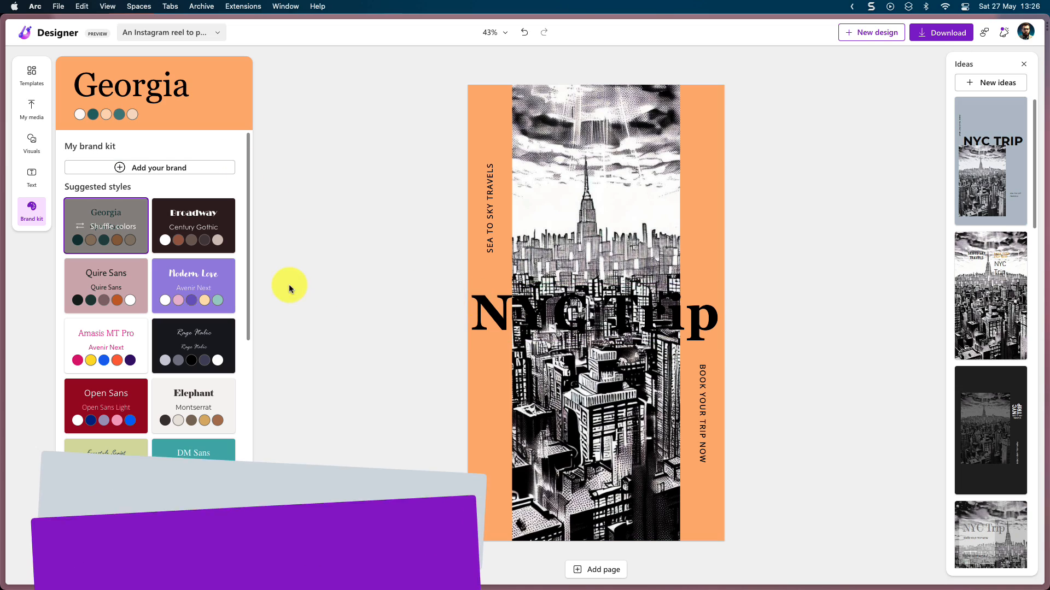
click(193, 285)
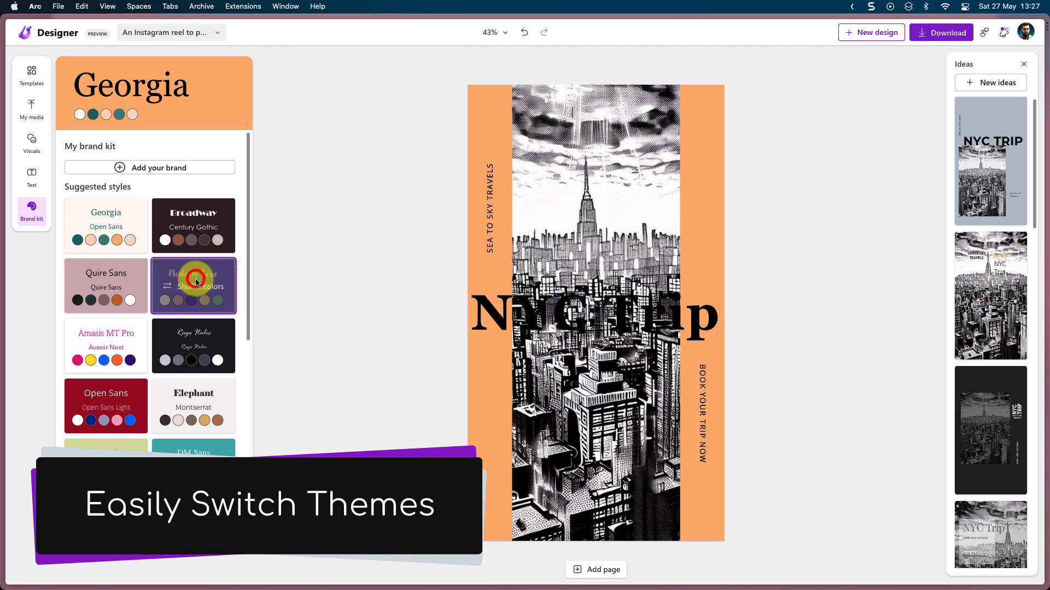
click(194, 285)
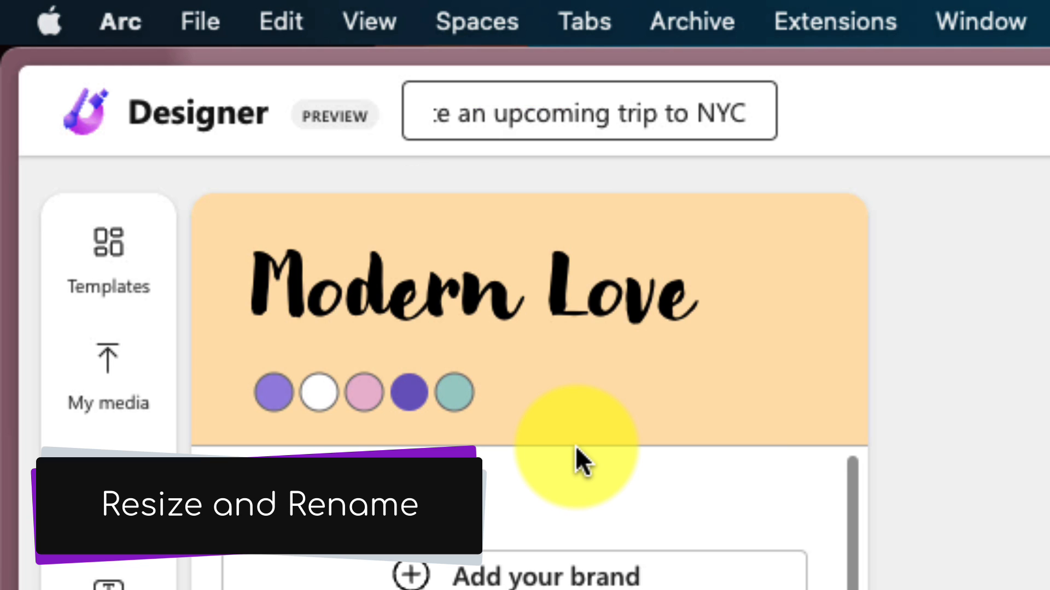
- Rename the design to 'NYC Trip' and show its menu of resize and rename options
text(NY)
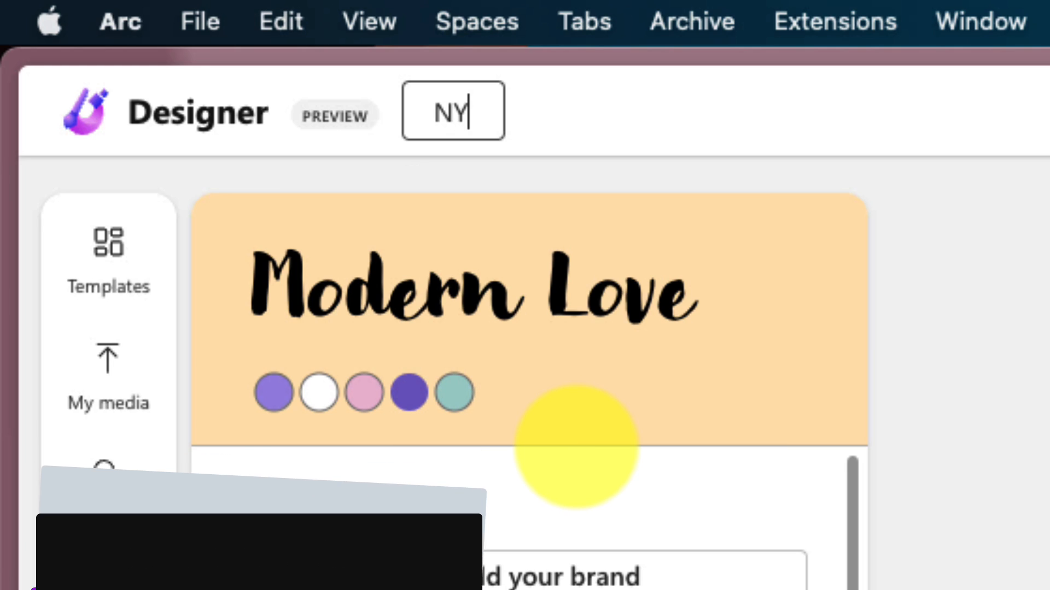
text(C)
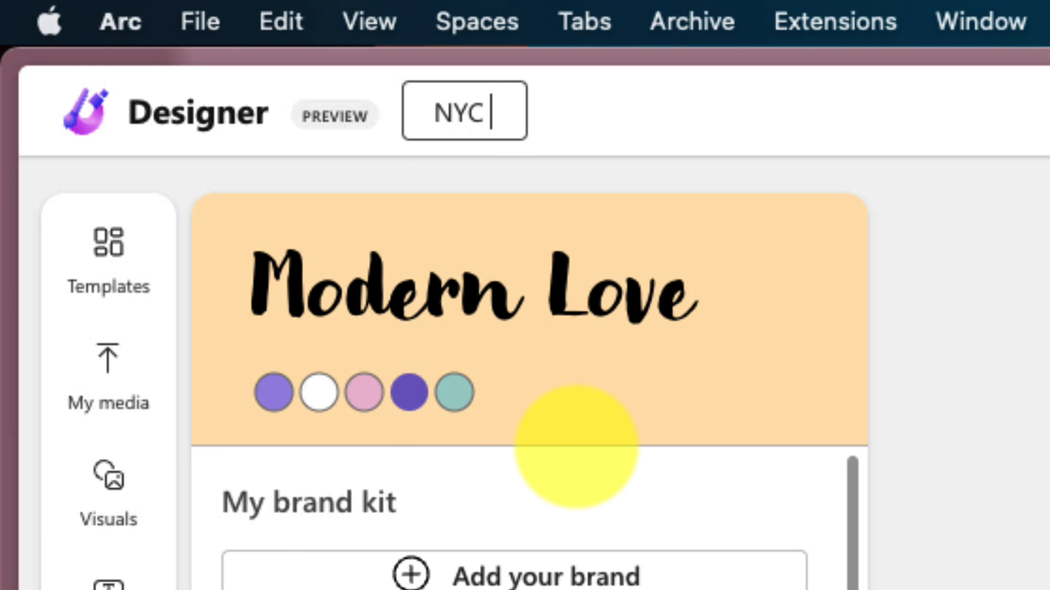
text(Trip)
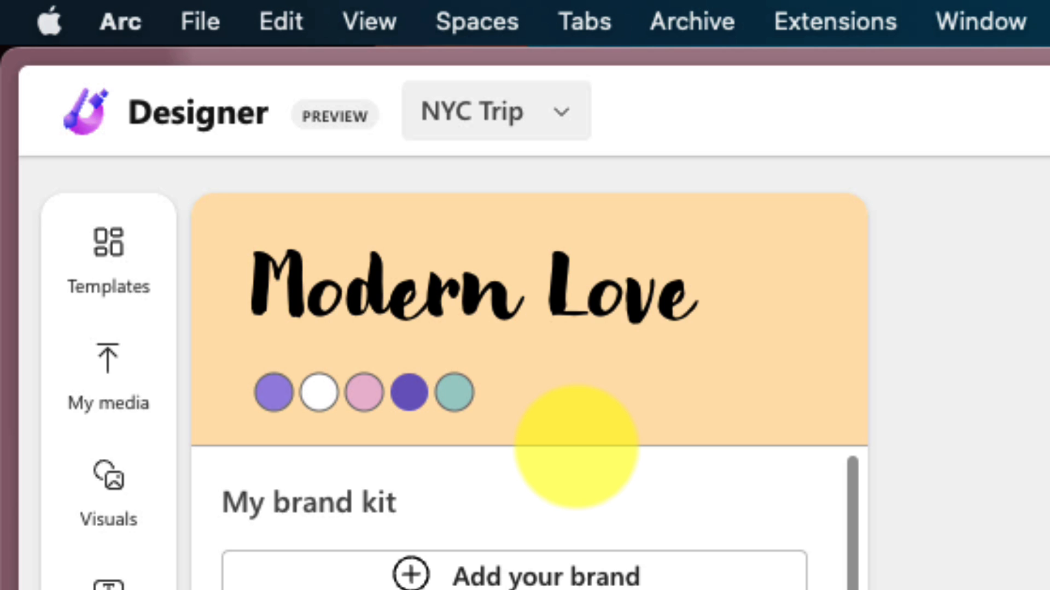
mouse_move(495, 110)
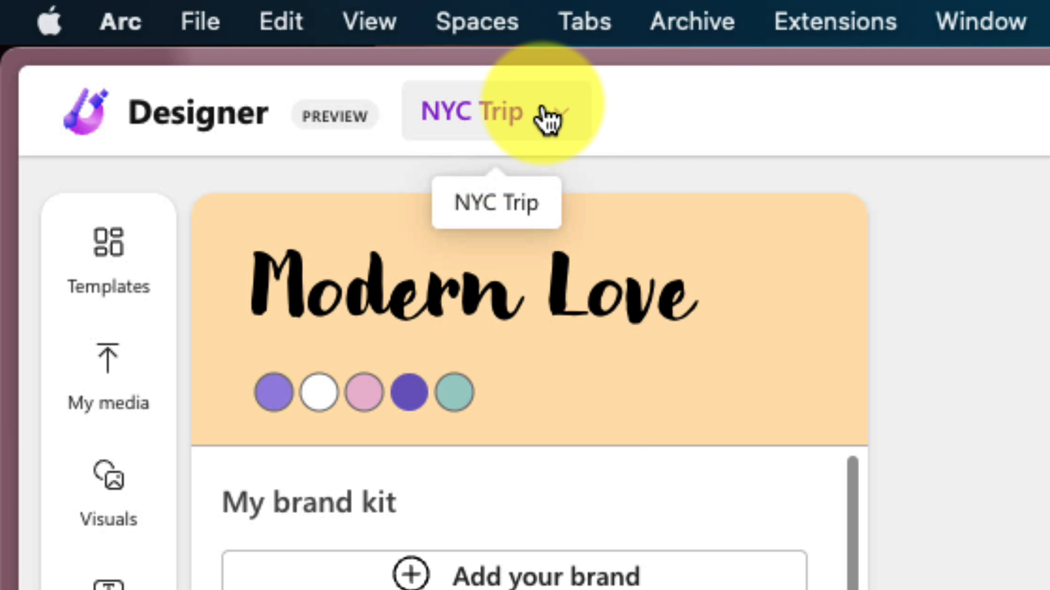
click(495, 111)
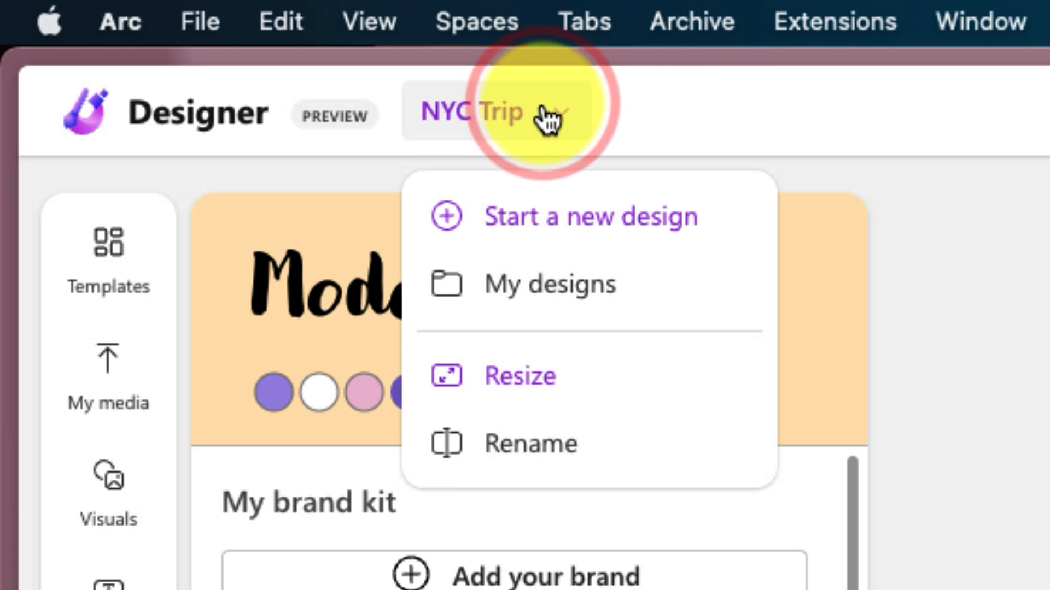
mouse_move(675, 221)
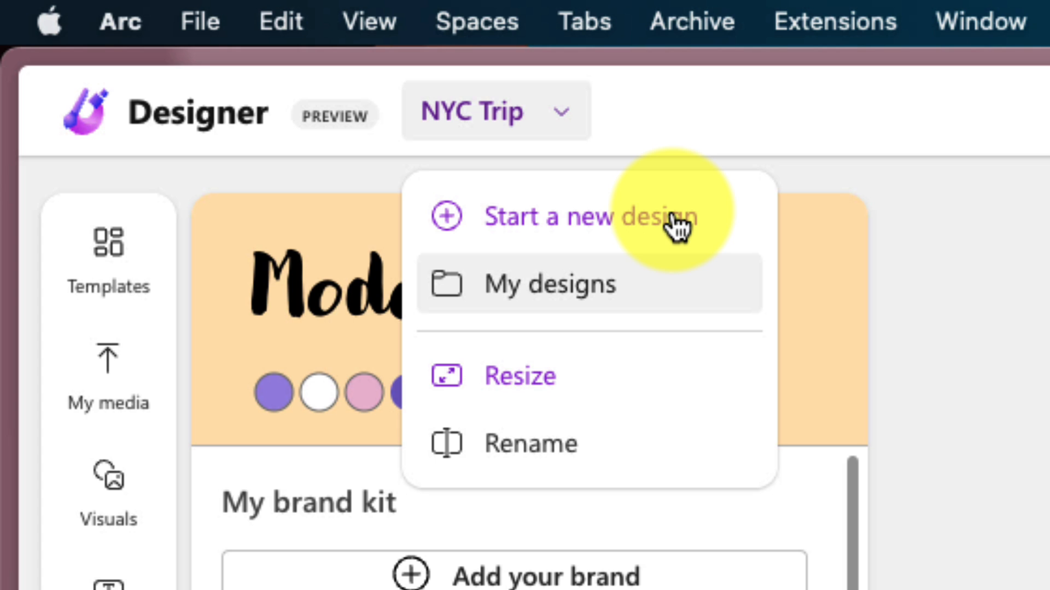
- Show the My designs gallery listing NYC Trip, Car Show and Ukiyo-e
click(549, 283)
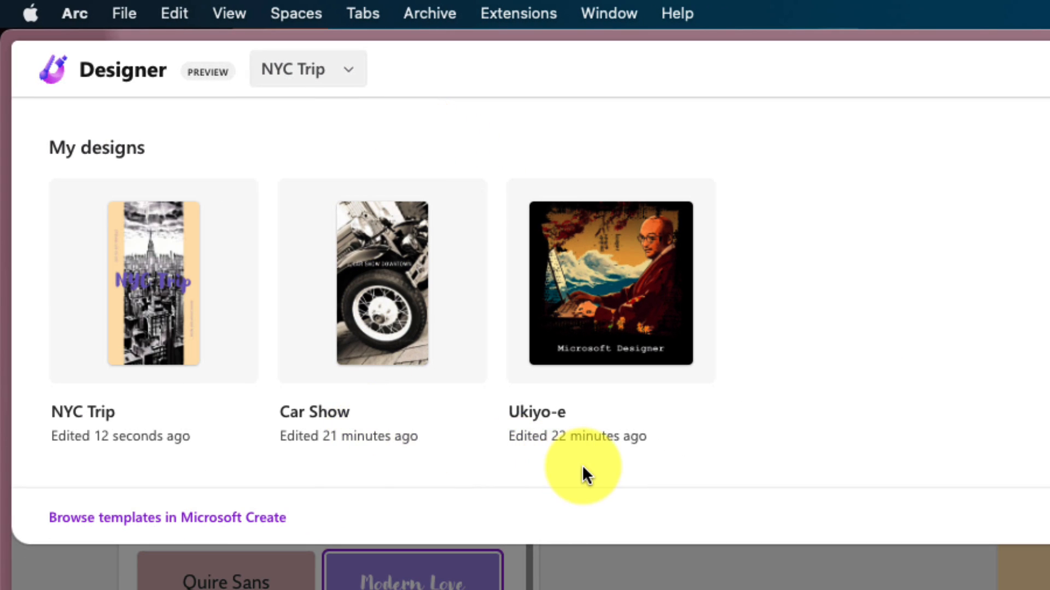
mouse_move(420, 469)
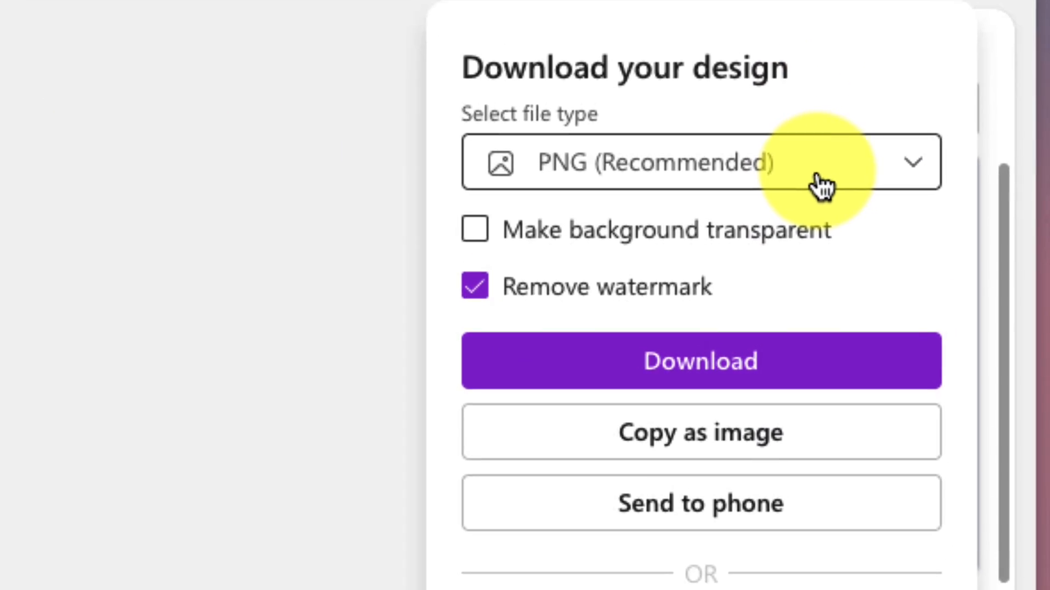
click(700, 162)
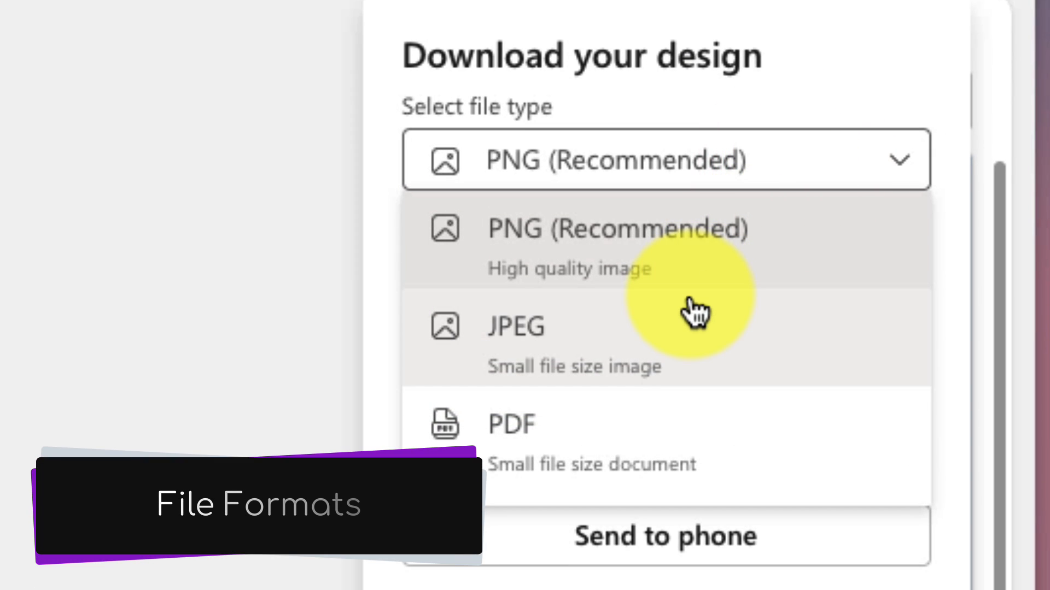
mouse_move(611, 435)
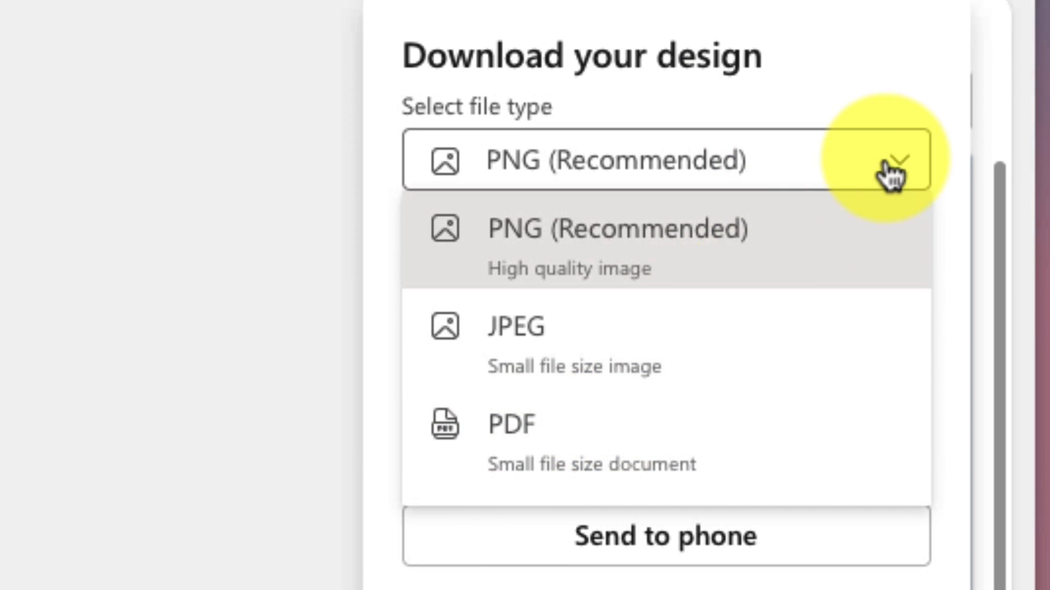
click(615, 227)
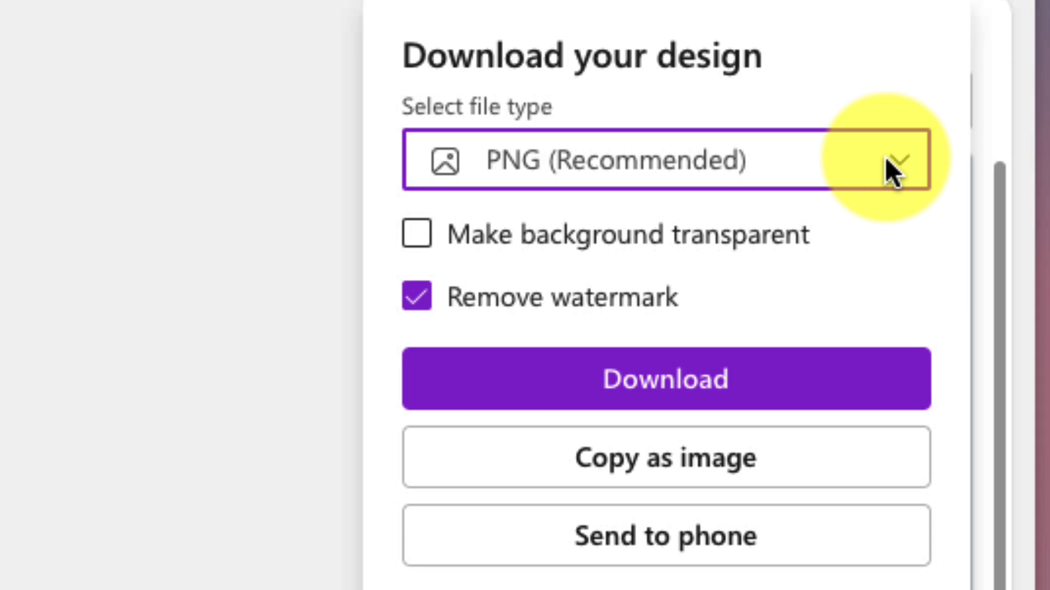
click(416, 234)
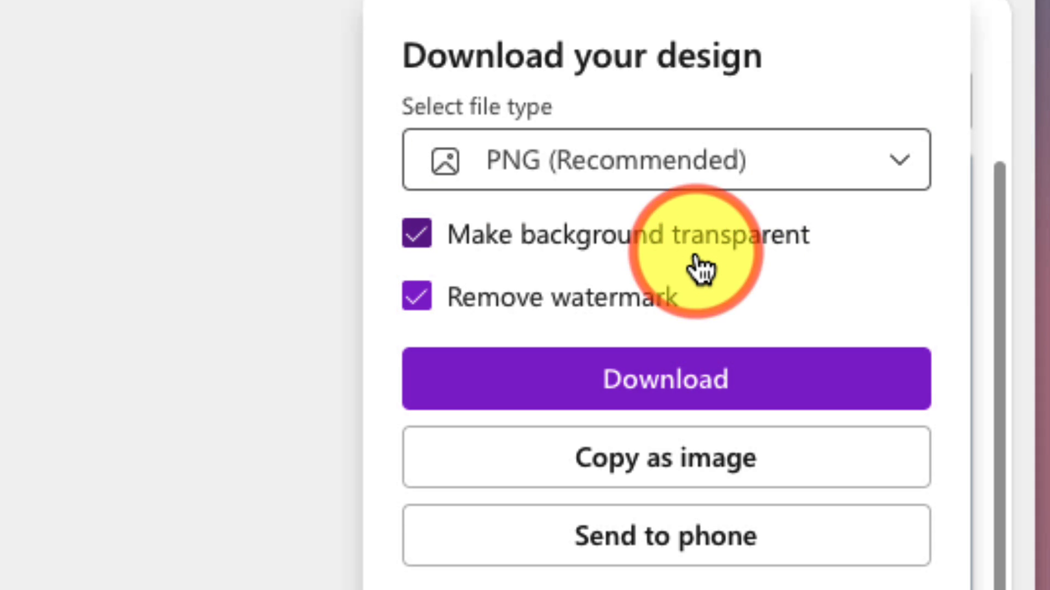
click(418, 234)
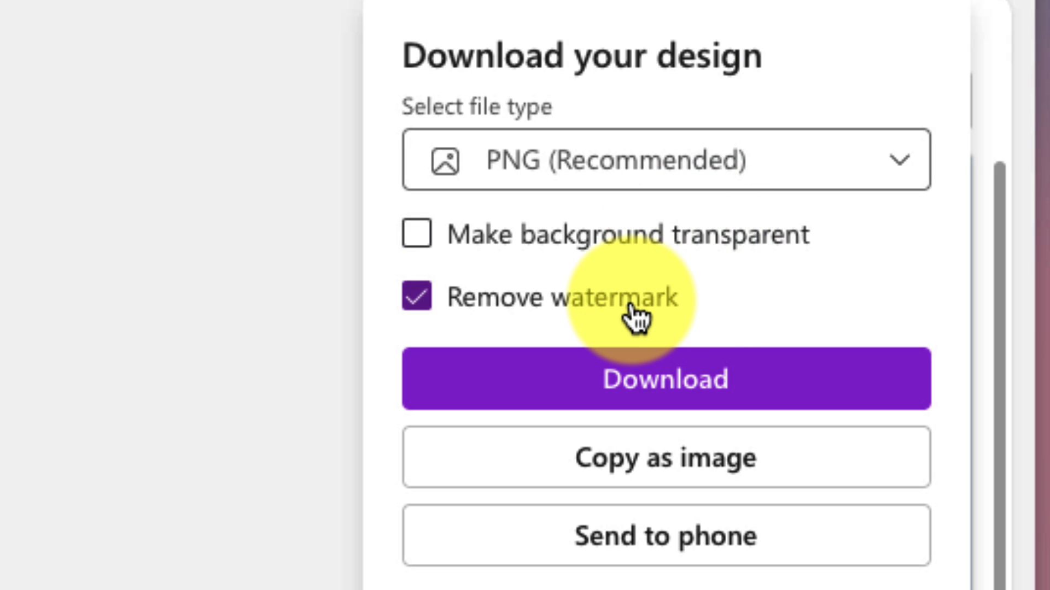
mouse_move(681, 341)
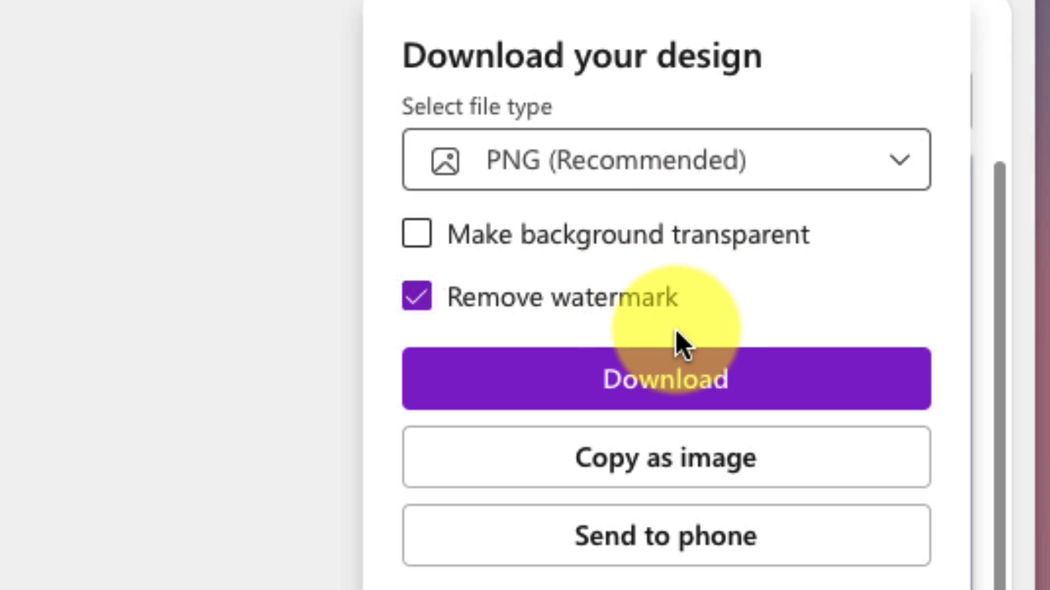
scroll(down, 3)
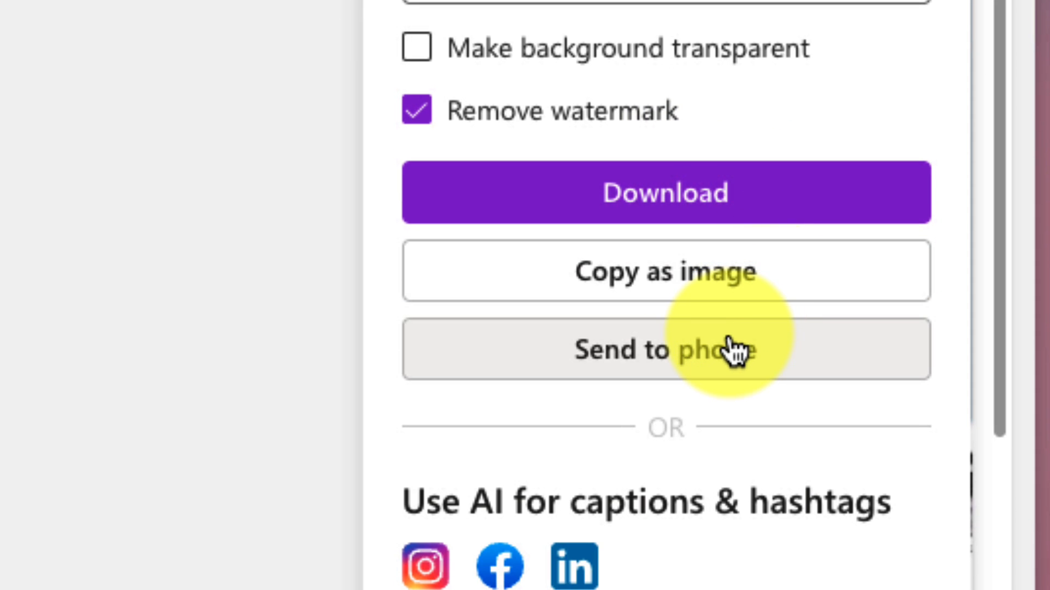
scroll(down, 3)
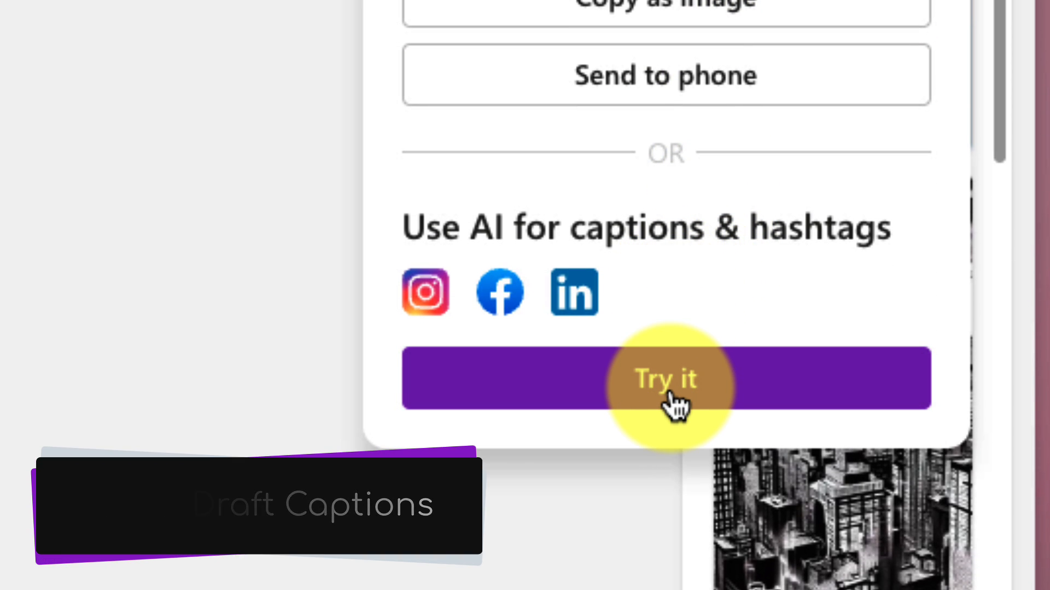
- Visit the AI captions and hashtags social page, then return to the NYC Trip editor
click(665, 378)
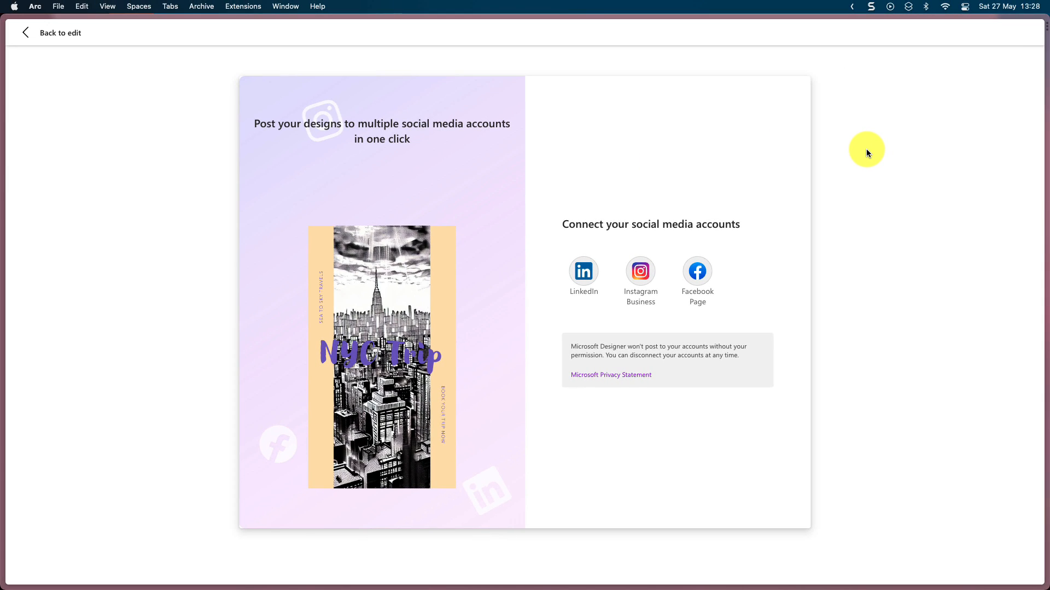
click(52, 33)
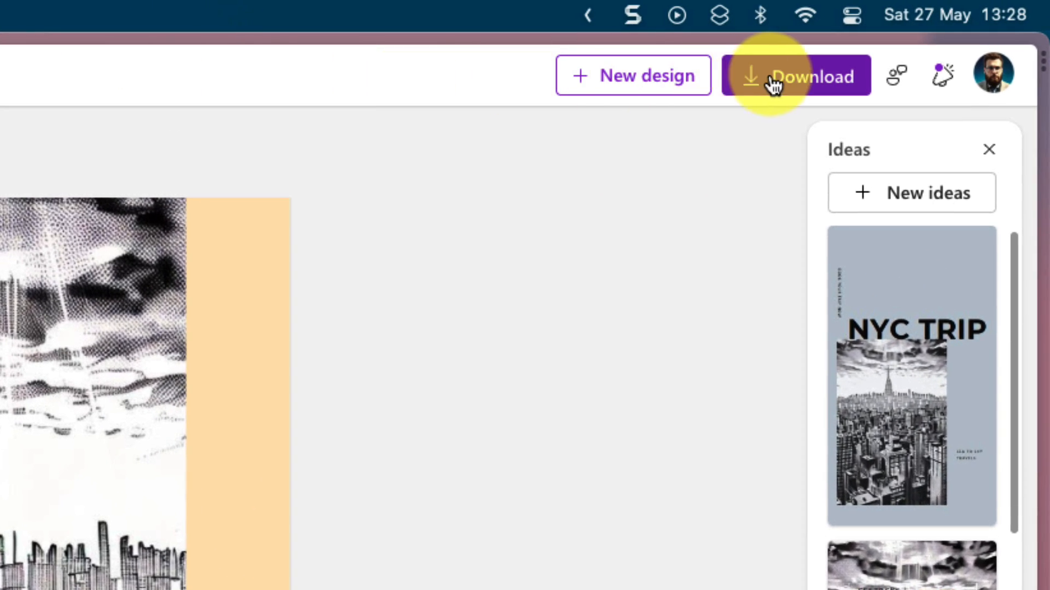
- Download NYC Trip as a watermark-free PNG and dismiss the Download complete popup
click(795, 75)
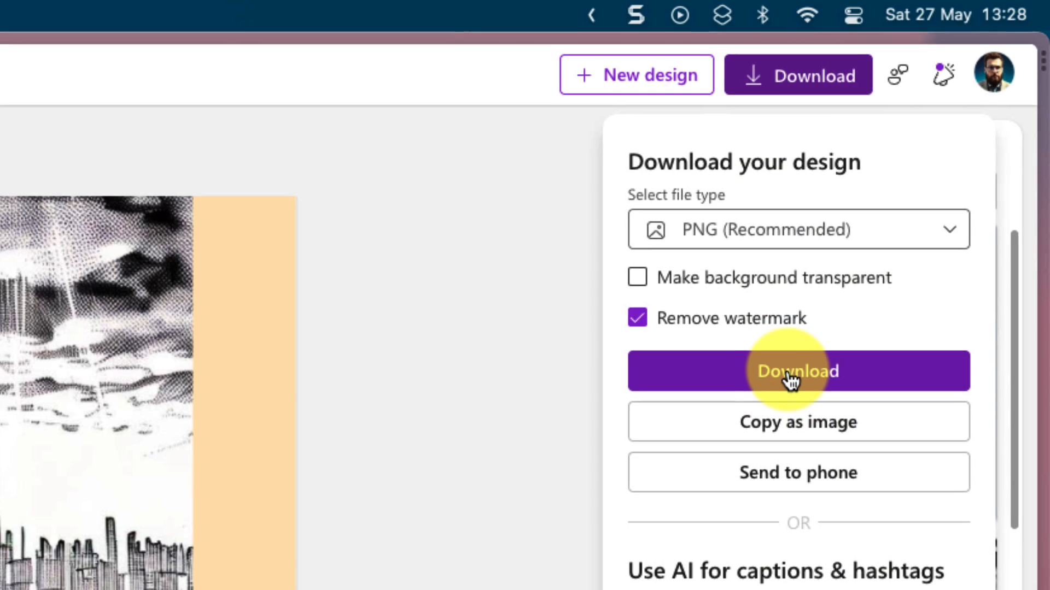
click(798, 372)
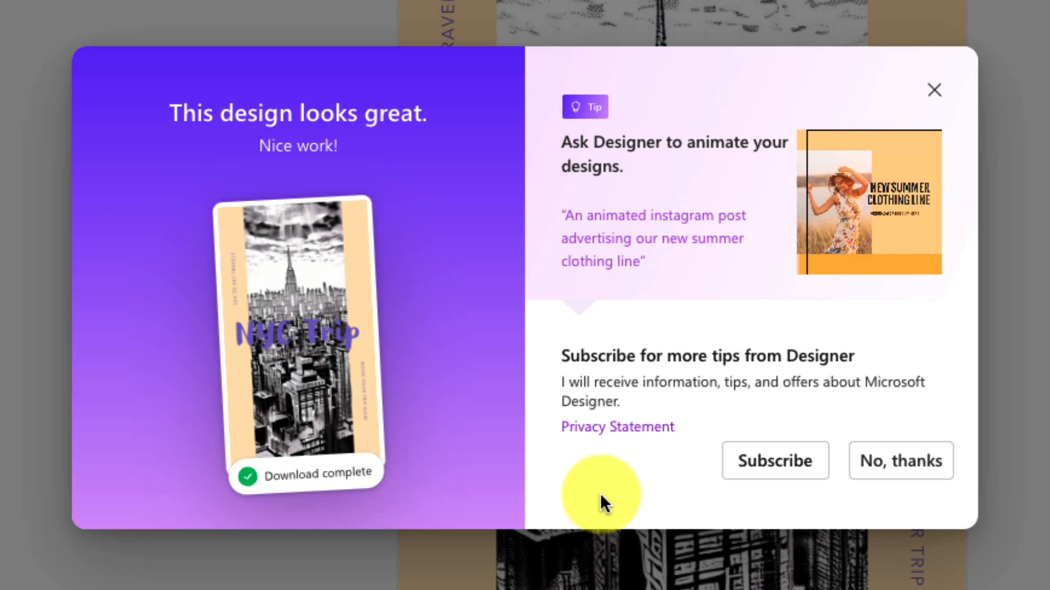
click(774, 461)
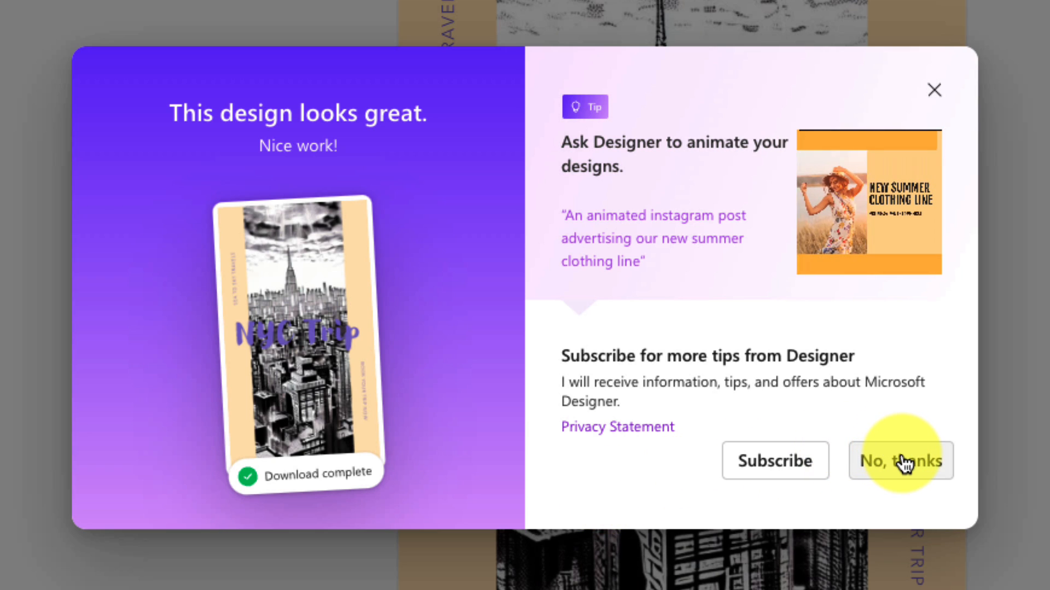
mouse_move(935, 91)
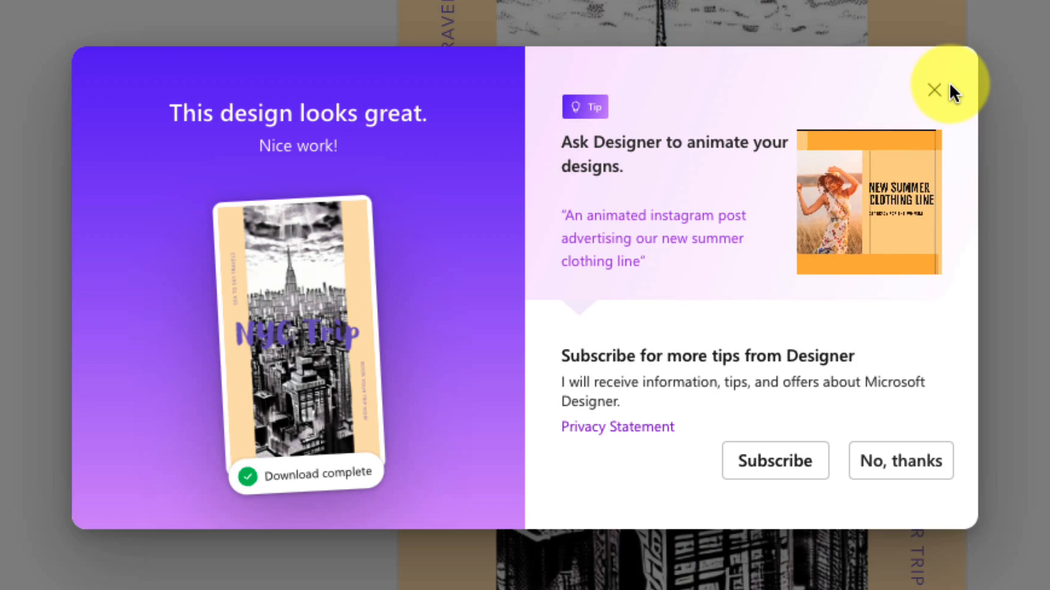
click(933, 91)
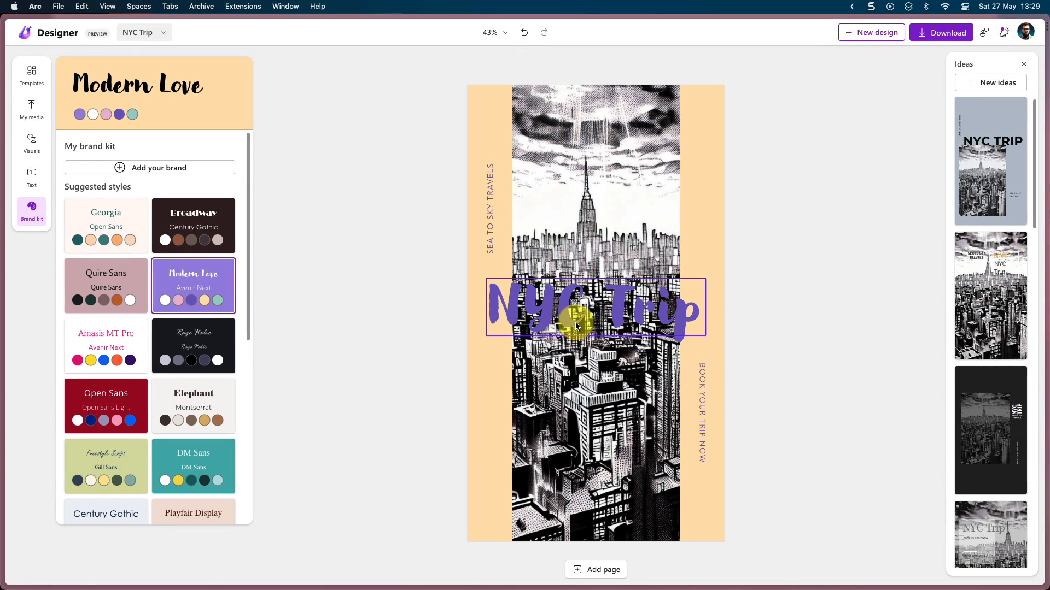